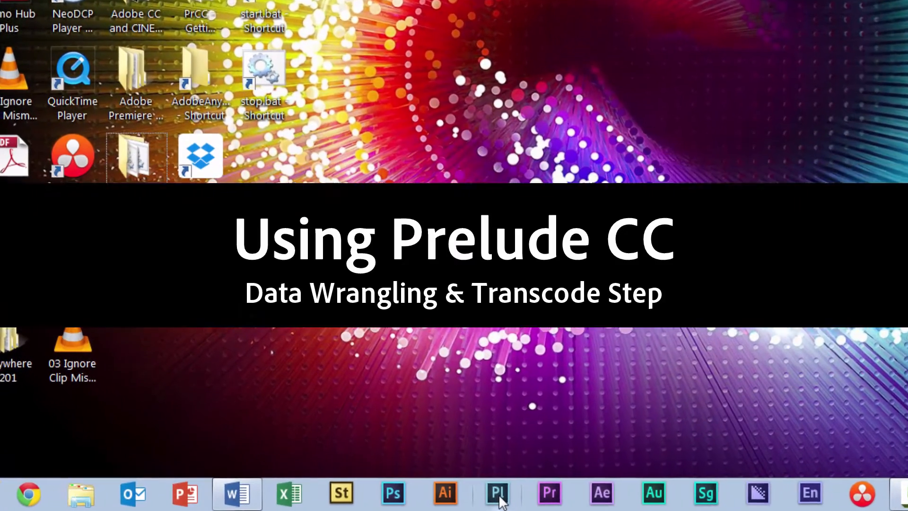
Launch Adobe Prelude CC 2014 from the taskbar to reach its welcome screen
left_click(497, 493)
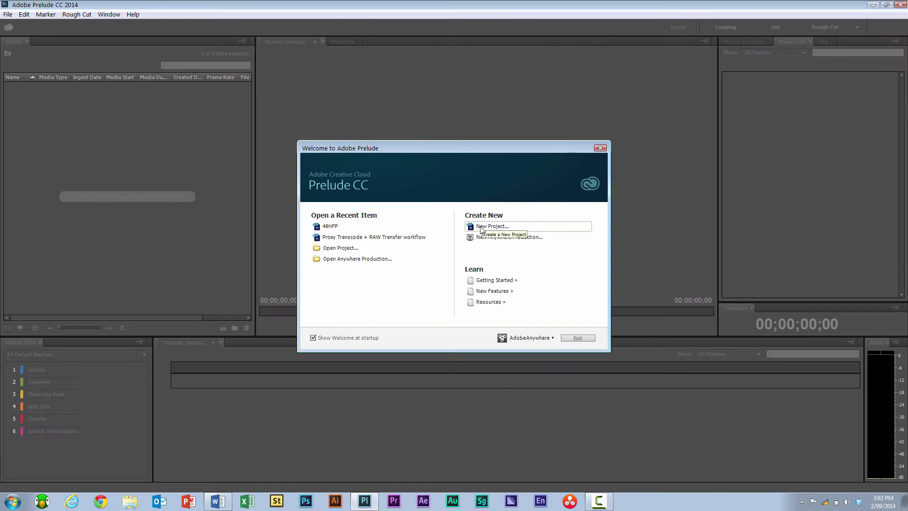
Open the recent 48HFP project and bring up the Ingest browser
left_click(330, 226)
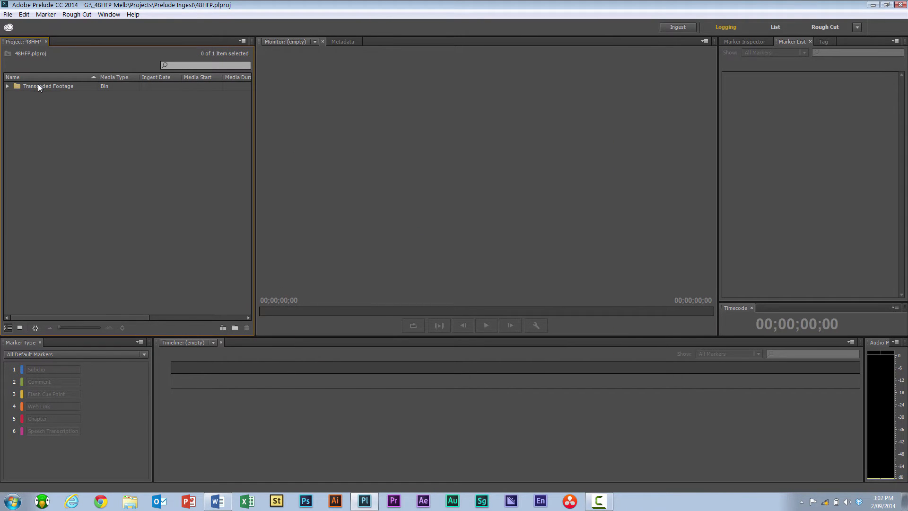
mouse_move(405, 64)
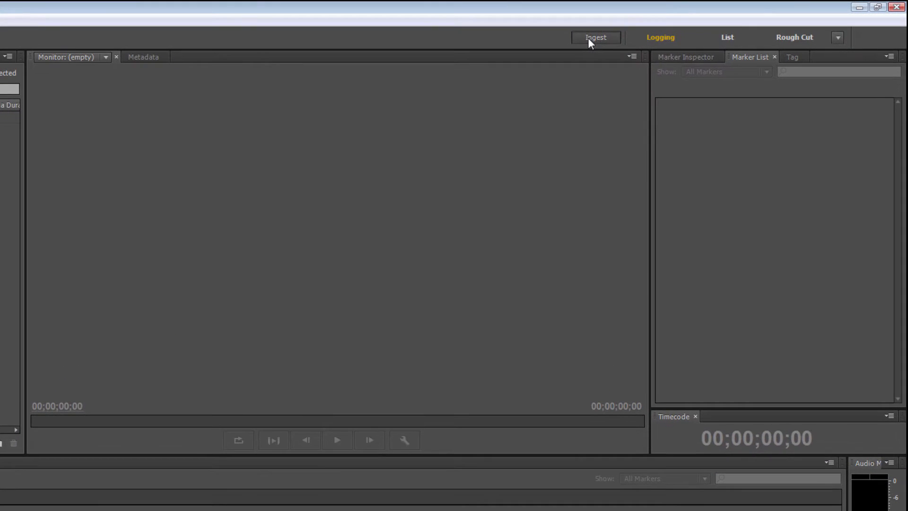
left_click(595, 37)
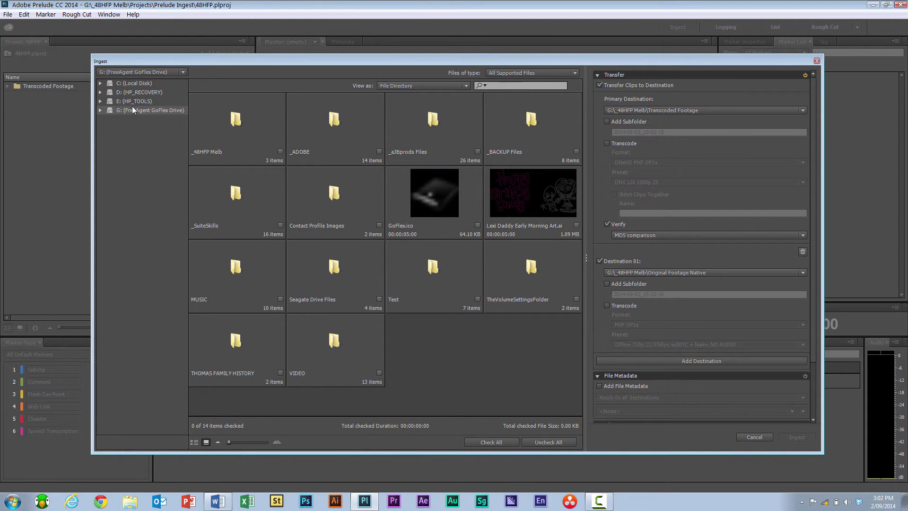
mouse_move(127, 124)
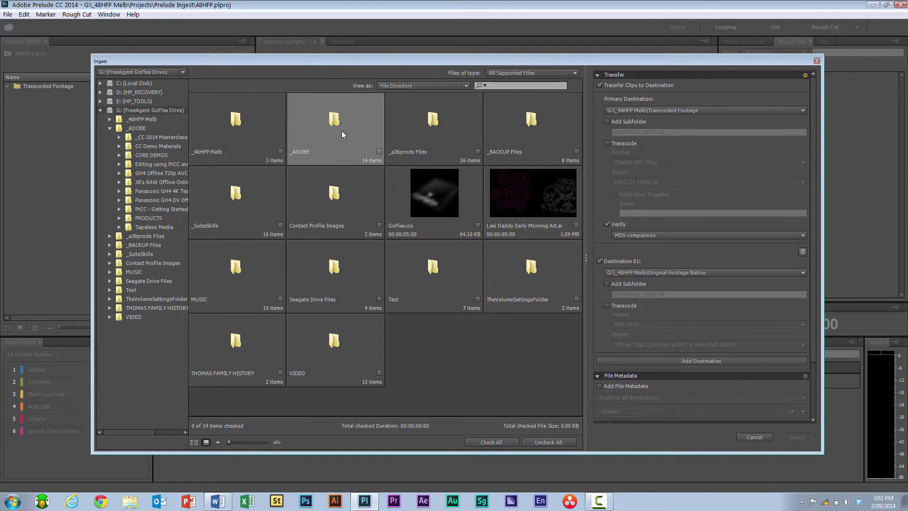
Browse into _ADOBE > Panasonic GH4 4K Test Footage to show its eleven MOV clips
double_click(335, 119)
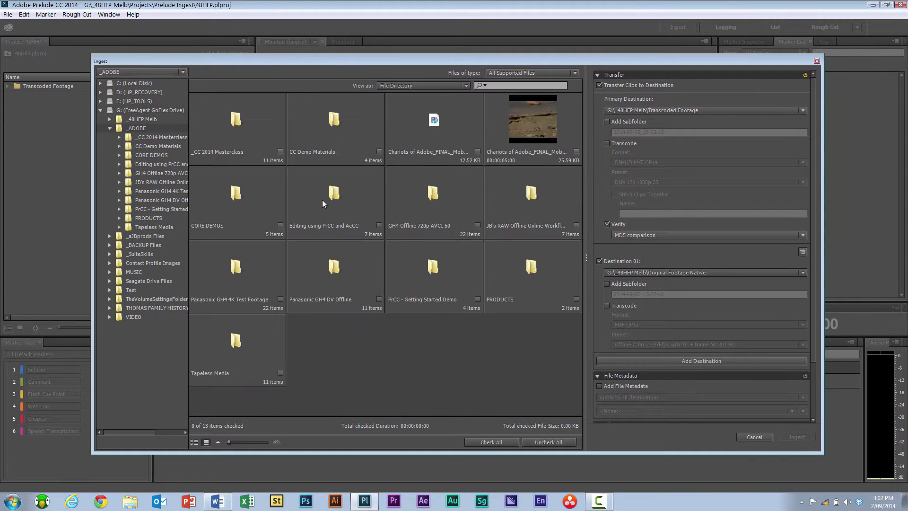
left_click(235, 266)
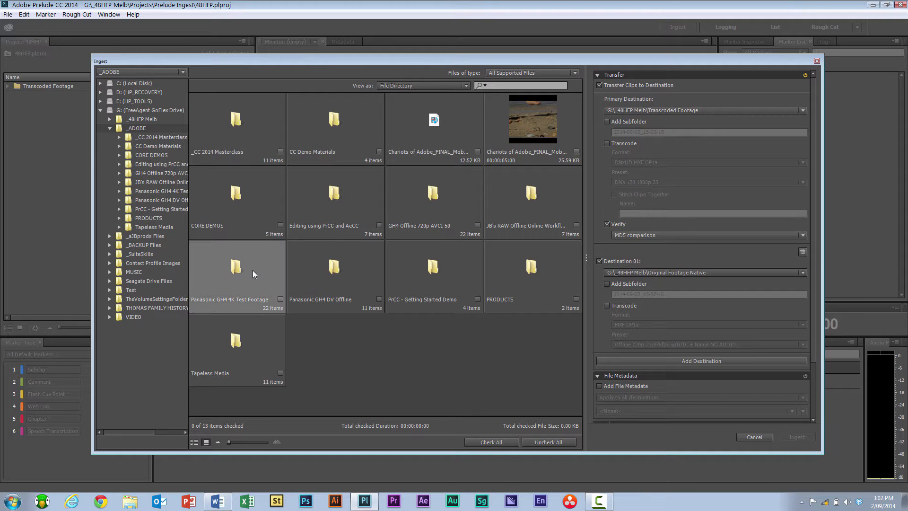
double_click(236, 266)
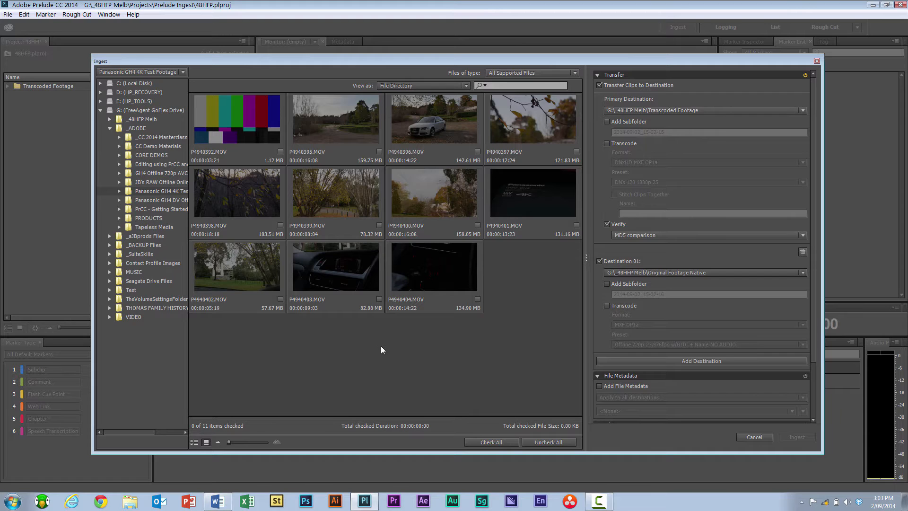
mouse_move(324, 122)
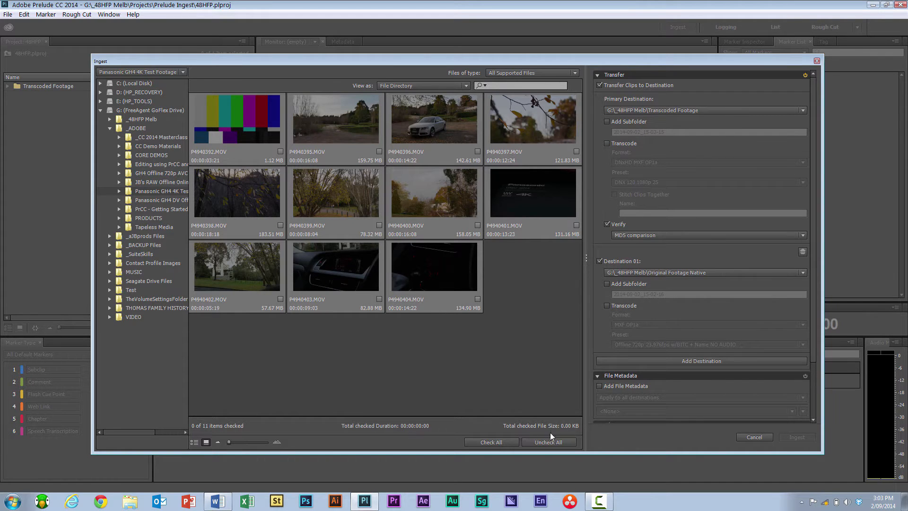
Check all eleven clips and enable transcoding for the primary destination, listing the formats
left_click(491, 442)
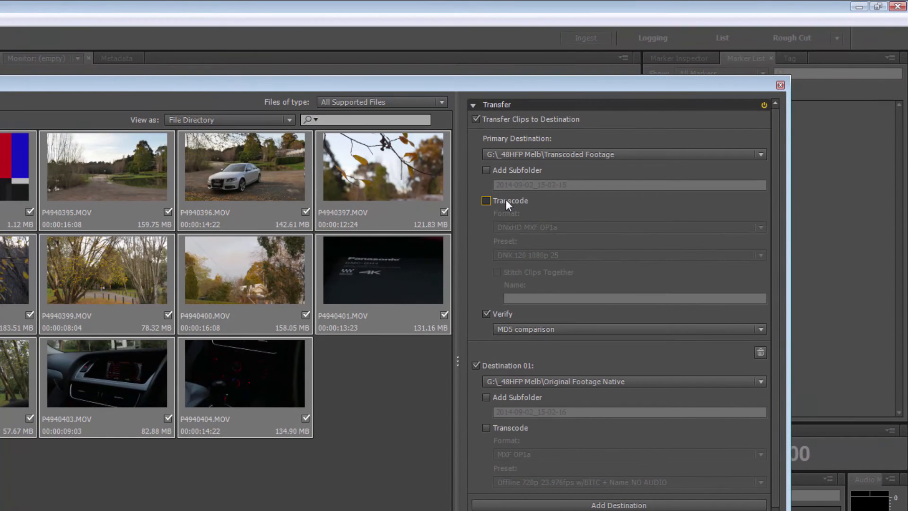
left_click(487, 201)
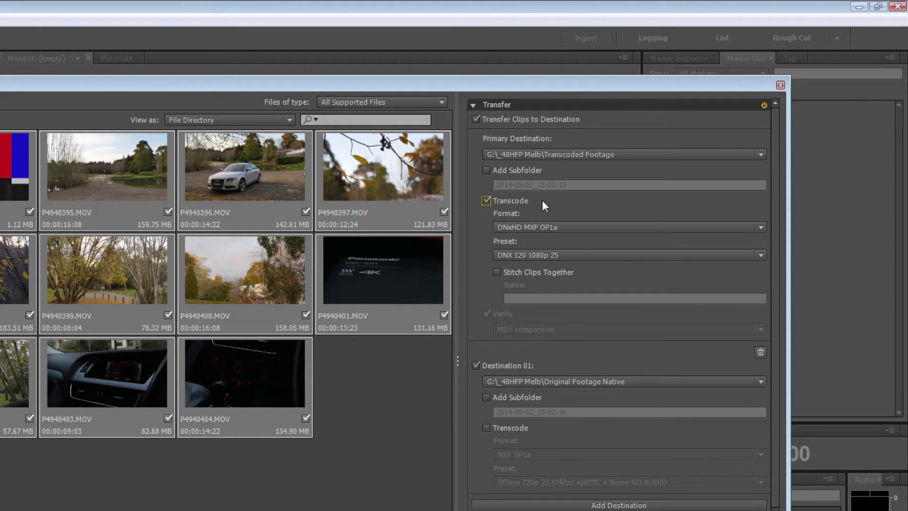
left_click(628, 227)
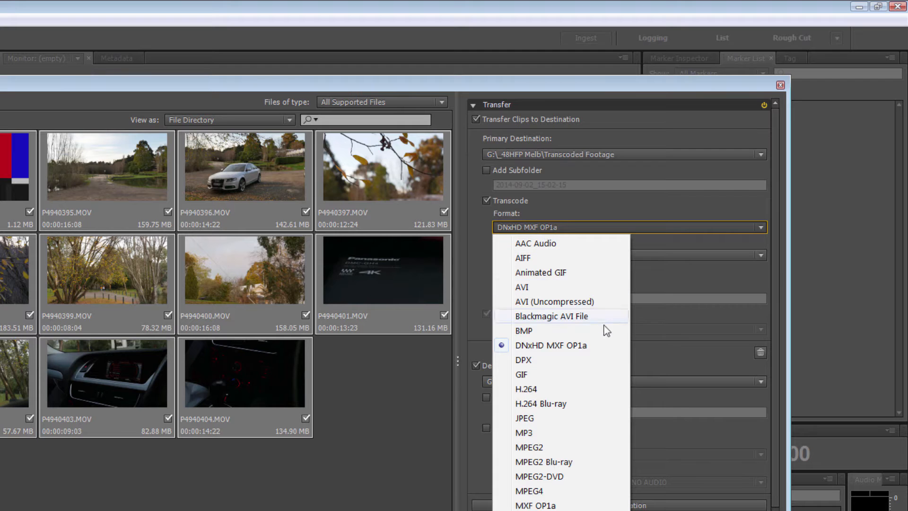
mouse_move(608, 346)
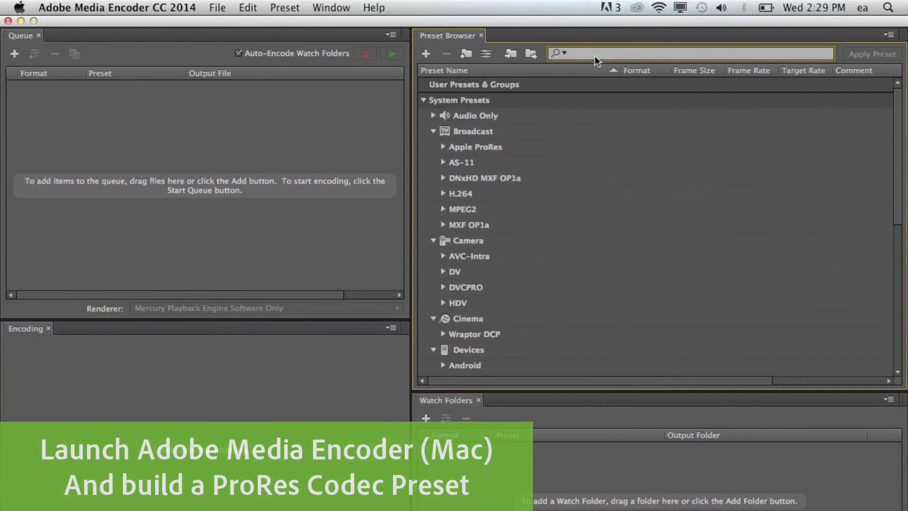
Search presets for '1080p 25' and create a new preset named ProRes 422 HQ 1080p 25
type("1080p 25")
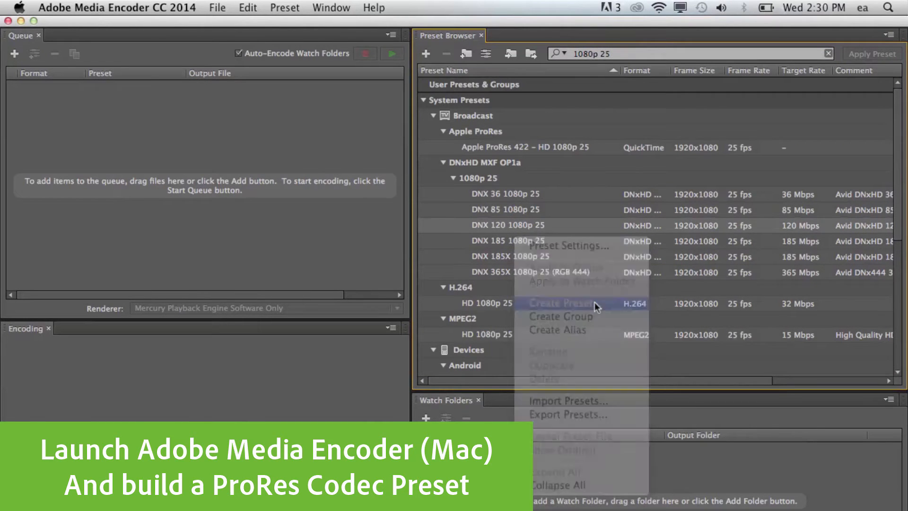
left_click(560, 302)
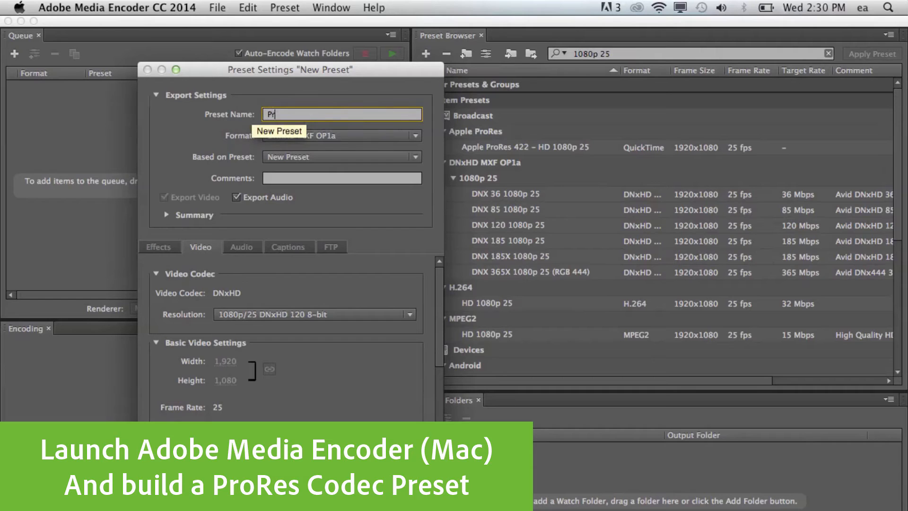
type("ProRes 422 HQ 1080p 25")
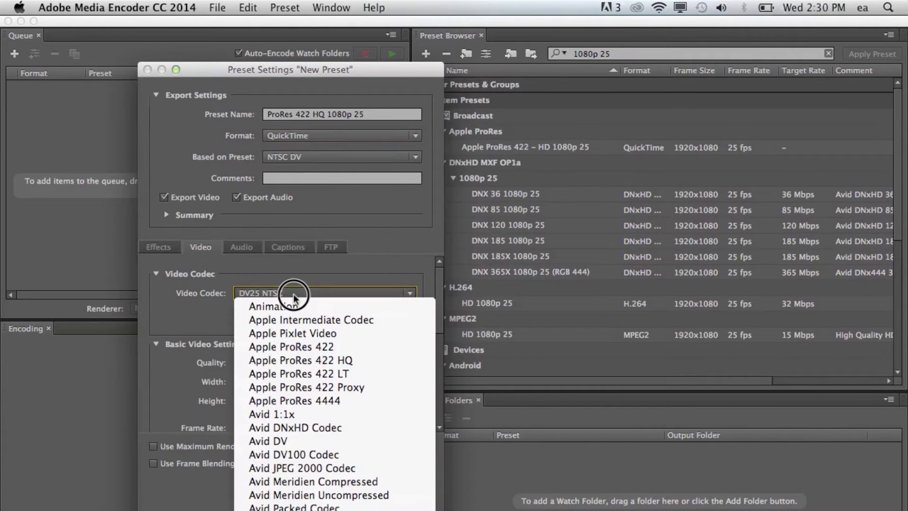
Set Apple ProRes 422 HQ codec, 1920x1080, progressive field order, and save the preset
left_click(299, 359)
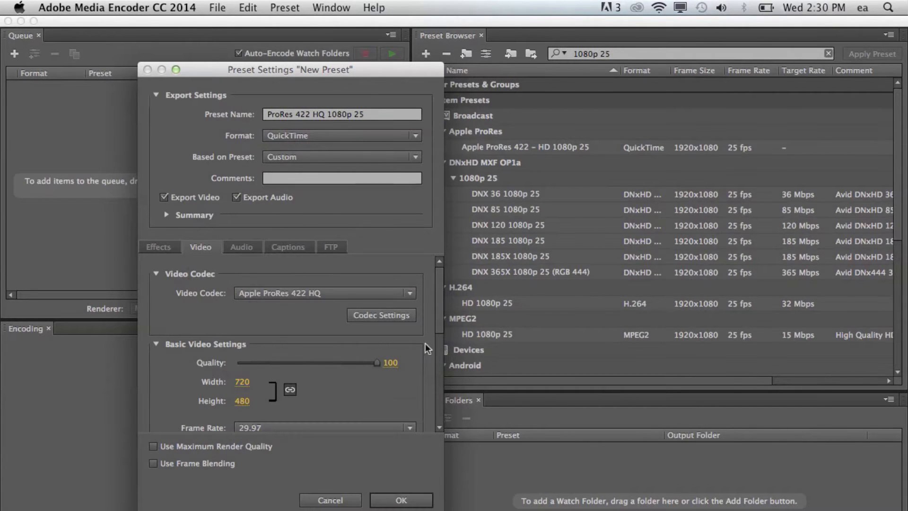
type("19")
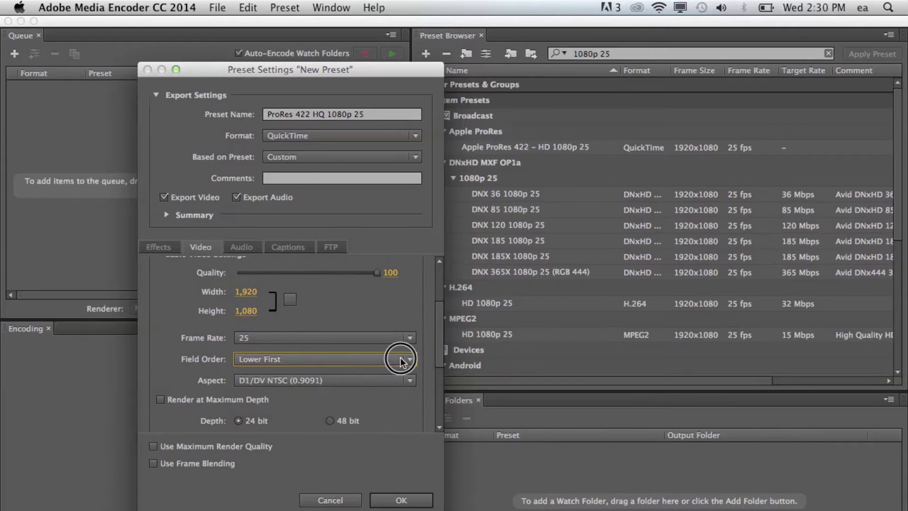
left_click(408, 360)
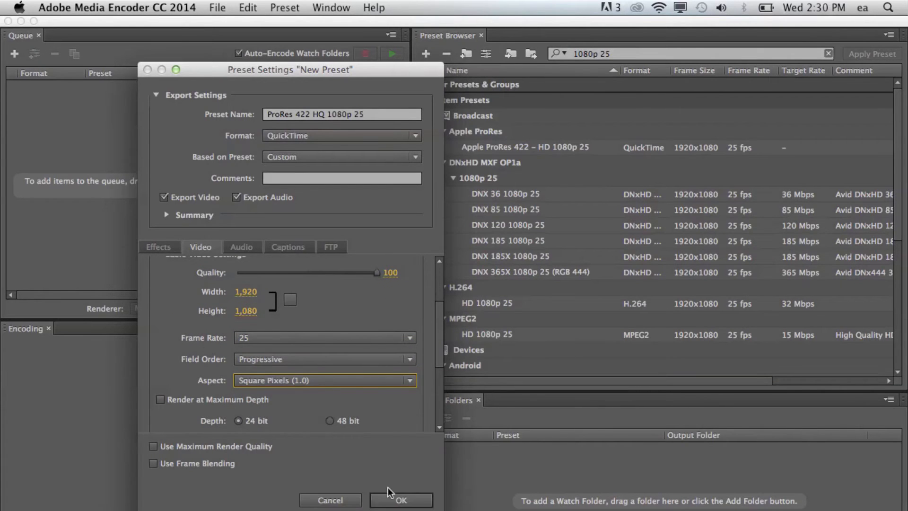
left_click(401, 500)
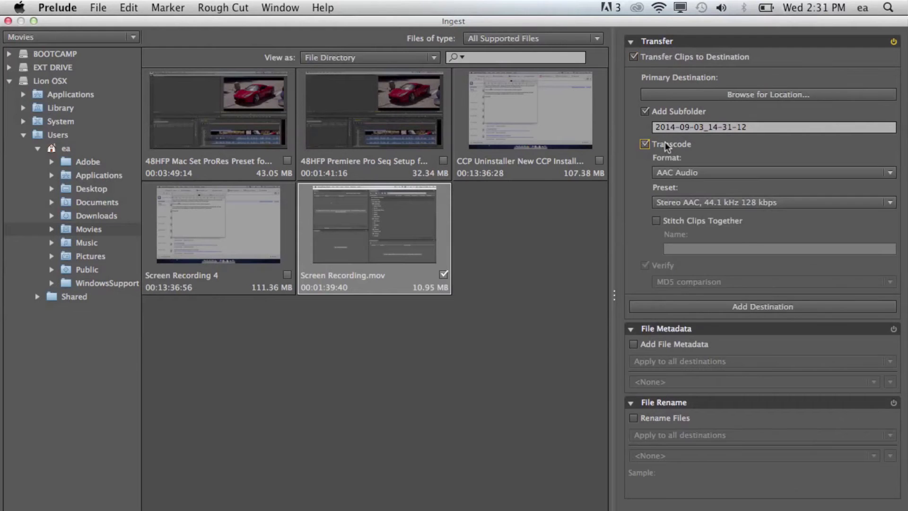
Choose the DNX 120 1080p 25 preset for the primary destination transcode
left_click(773, 202)
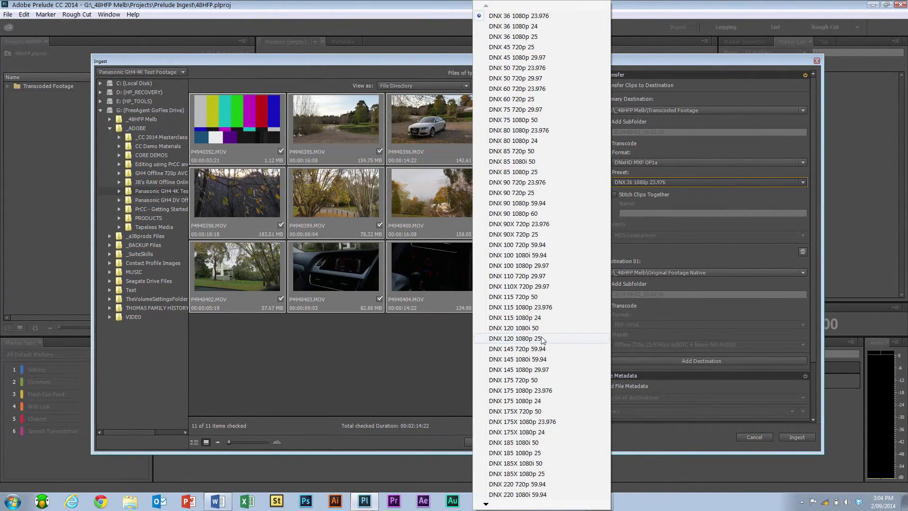
mouse_move(516, 349)
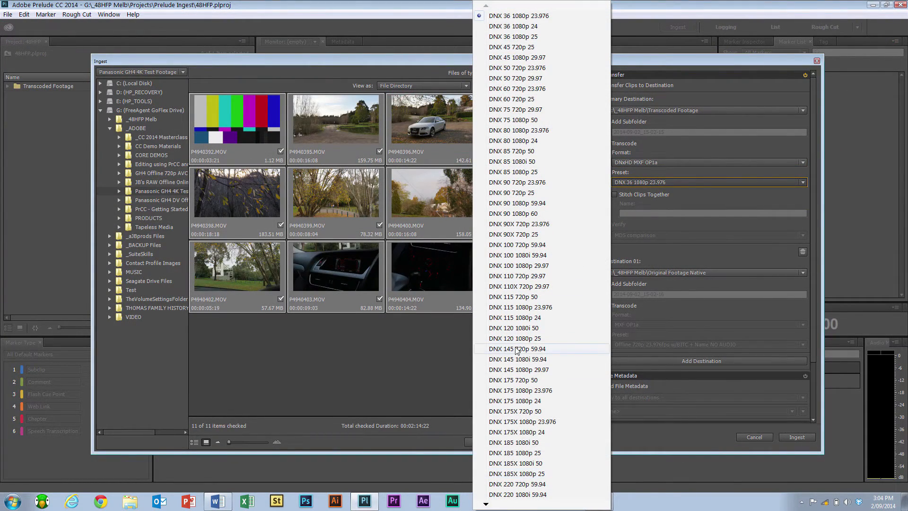
mouse_move(571, 342)
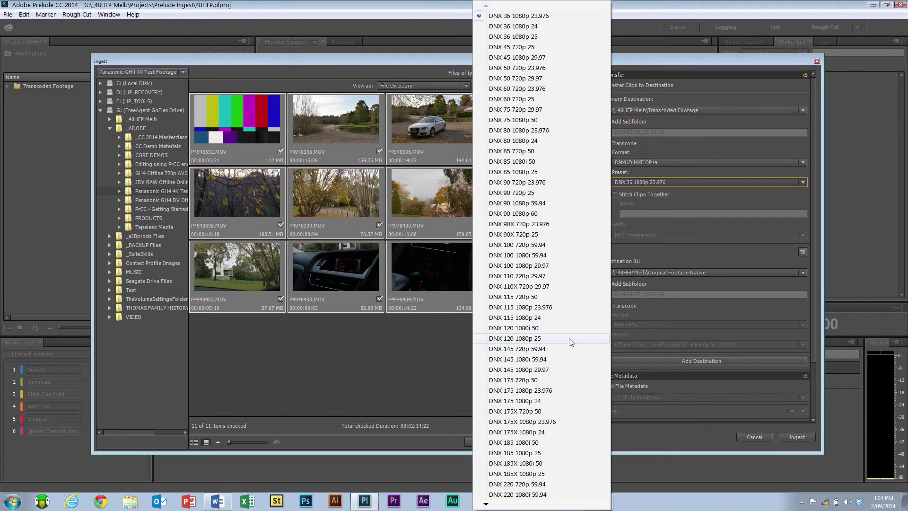
left_click(514, 338)
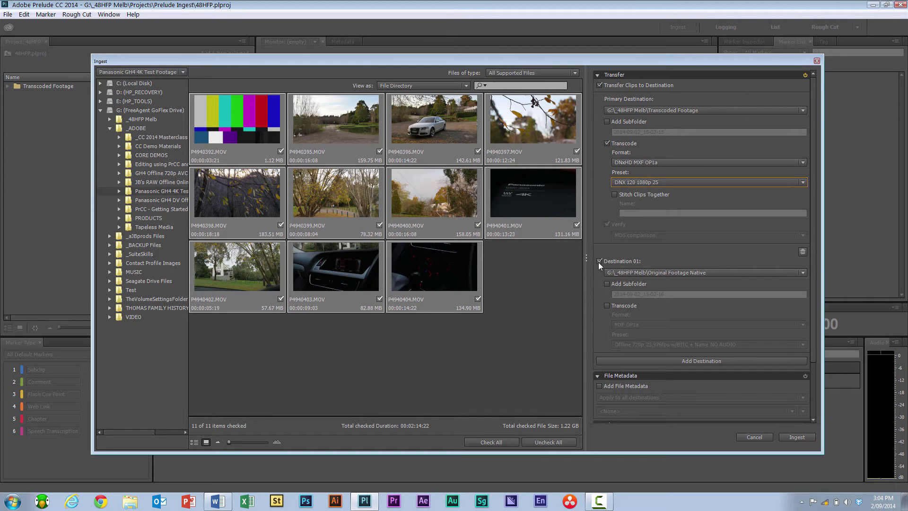
Enable Destination 01 and keep G:\_48HFP Melb\Original Footage Native as its location
left_click(601, 261)
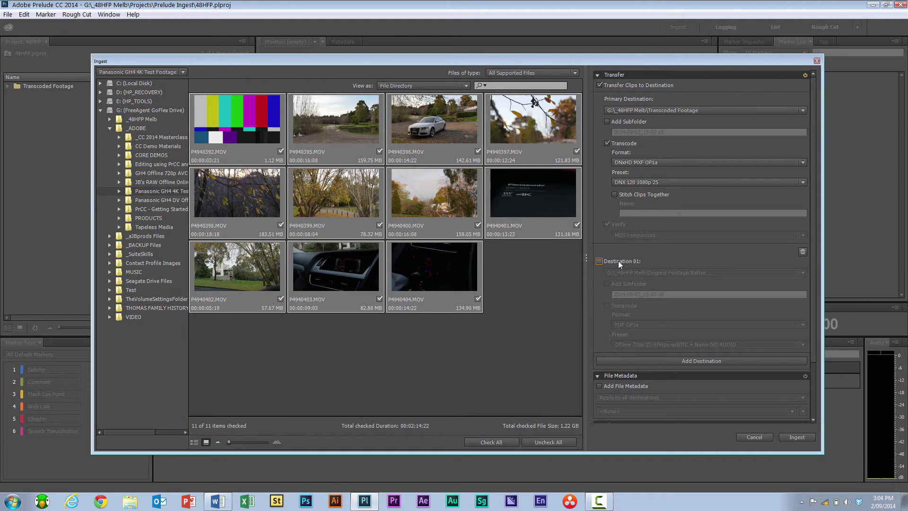
left_click(599, 260)
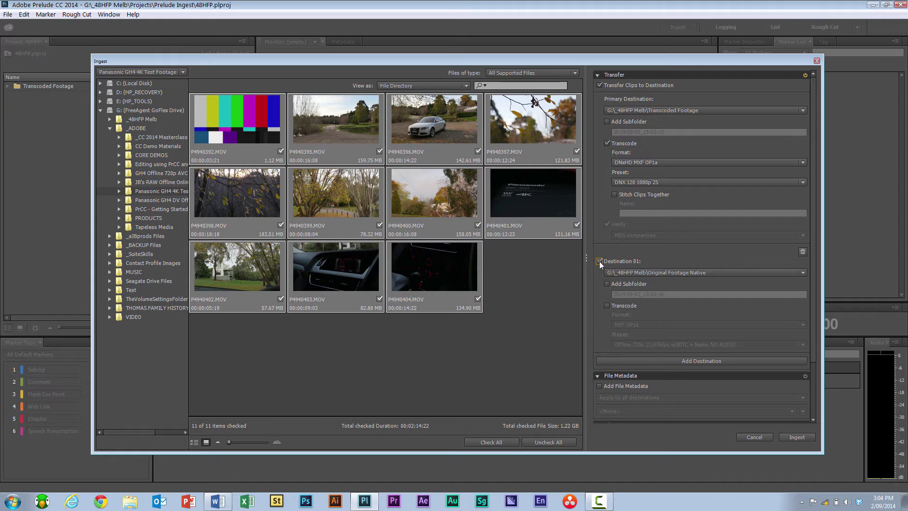
mouse_move(464, 296)
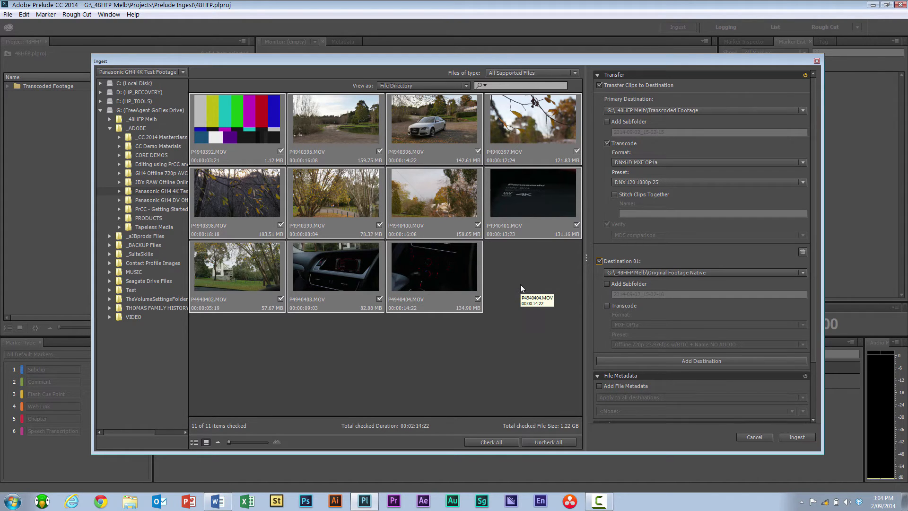
mouse_move(681, 282)
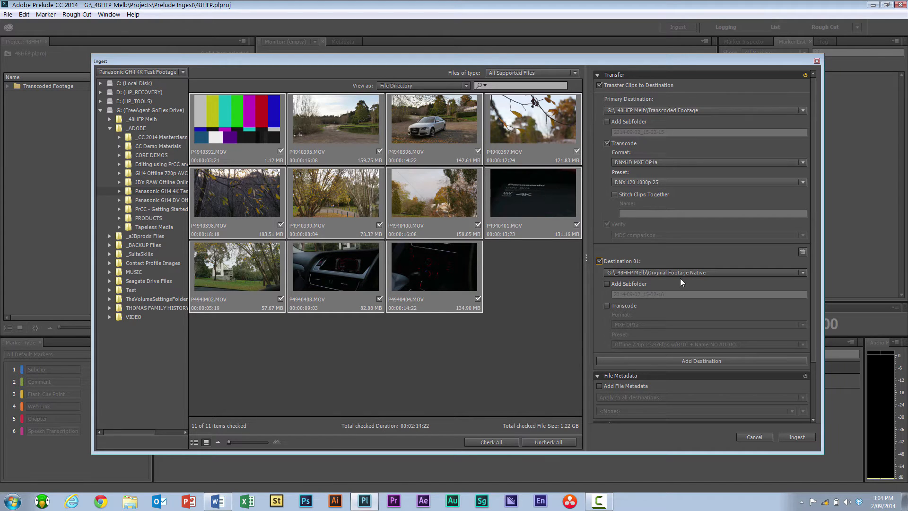
left_click(802, 273)
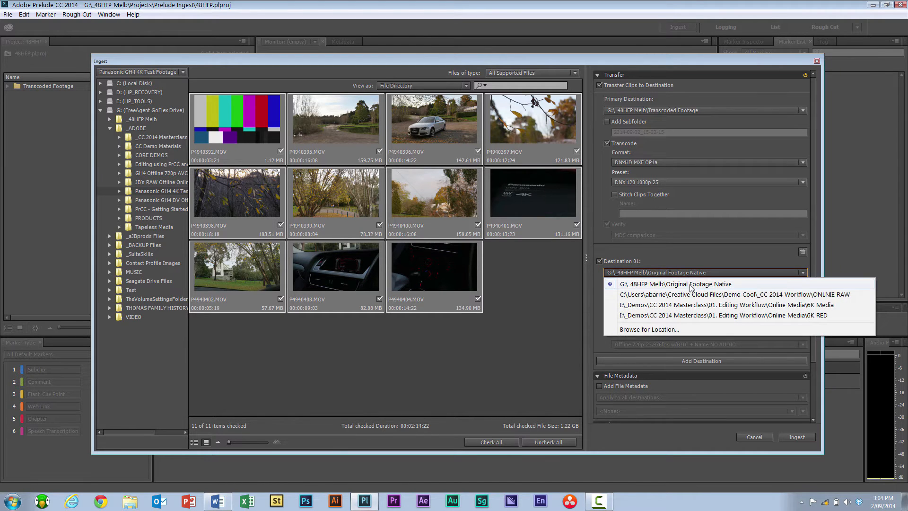
mouse_move(666, 335)
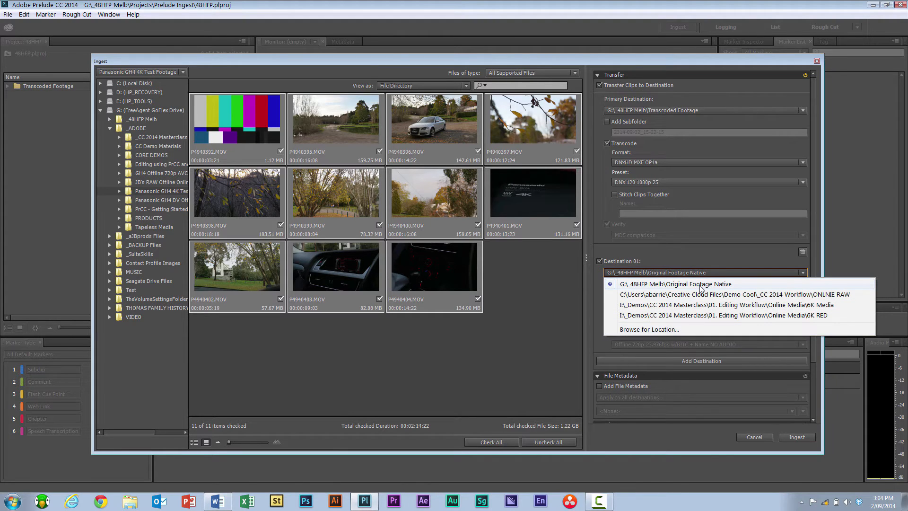
mouse_move(713, 289)
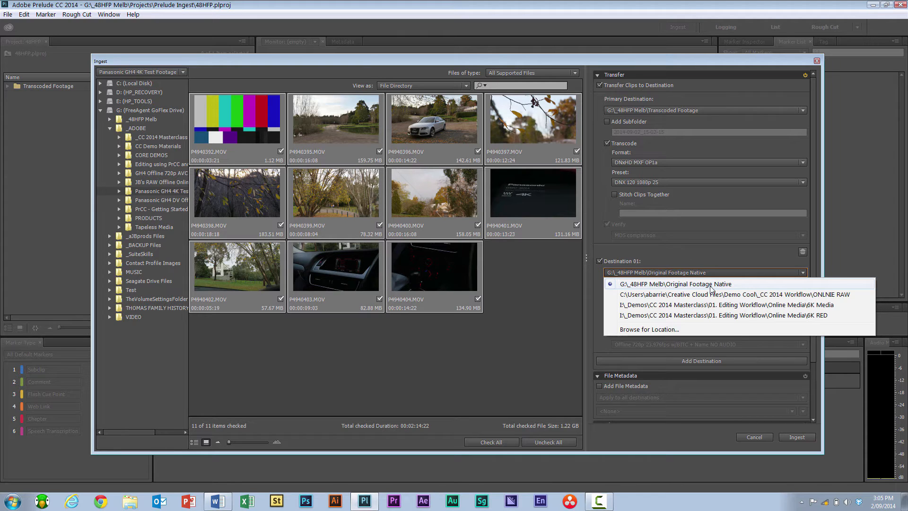
left_click(675, 284)
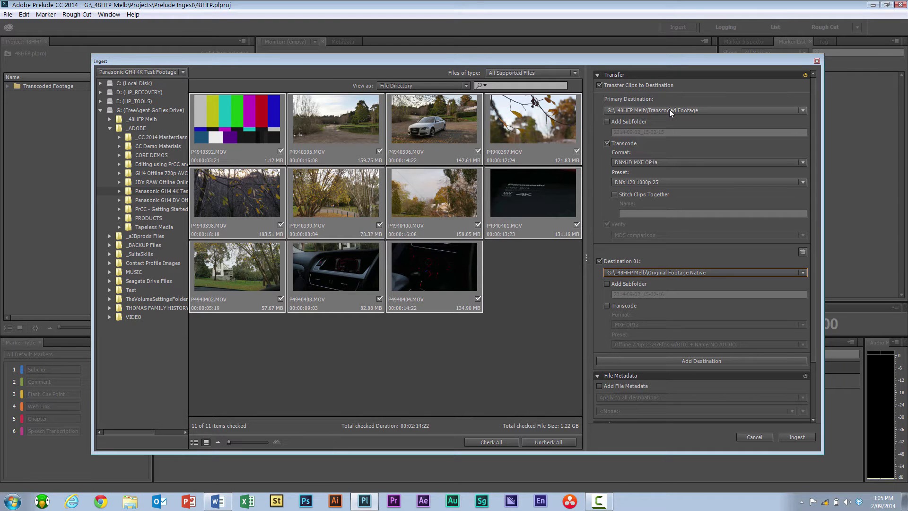
Check only the colour-bars clip P4940392.MOV and start ingest, dismissing the missing-path warning
left_click(803, 110)
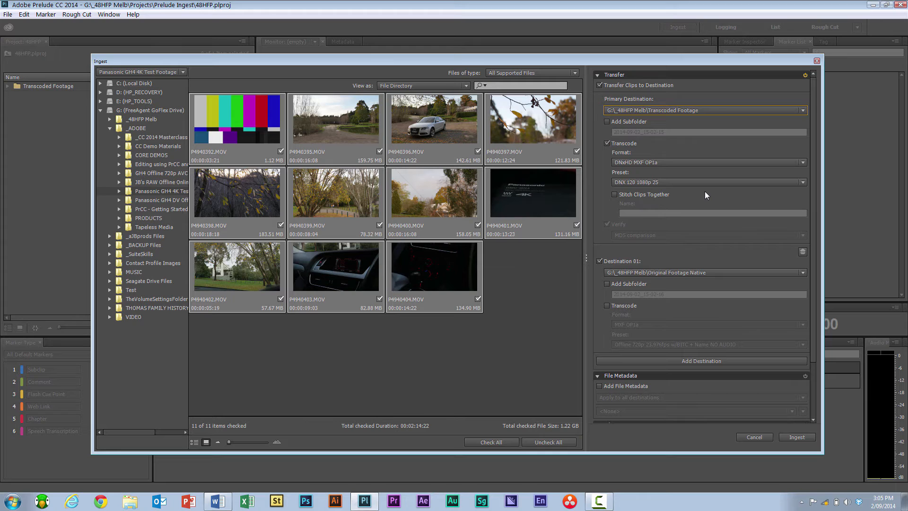
mouse_move(606, 235)
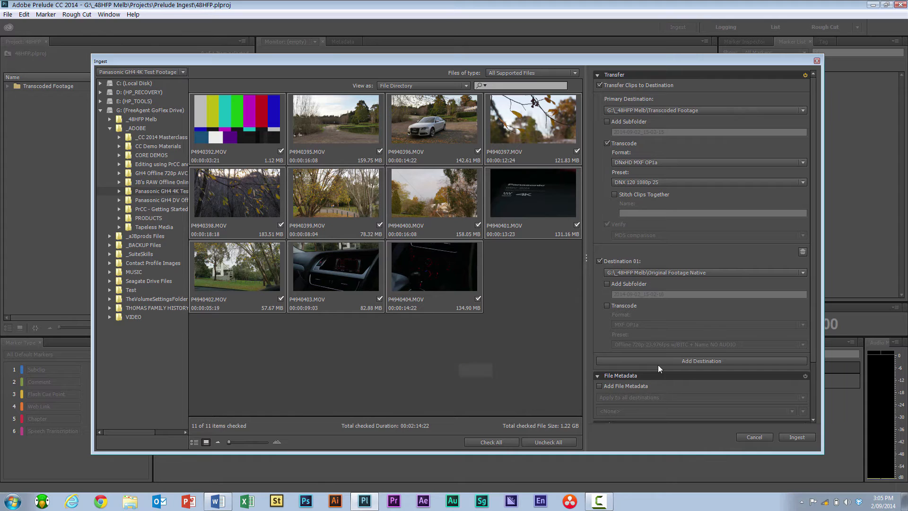
mouse_move(626, 400)
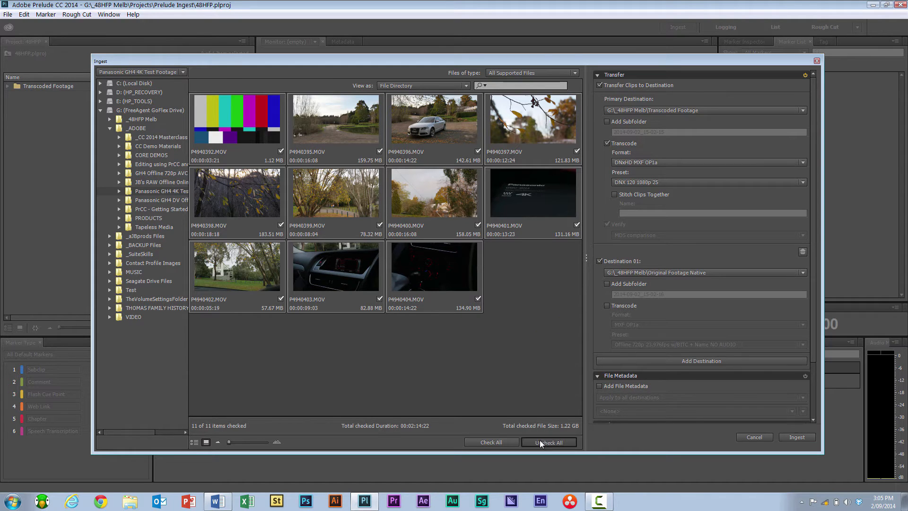
left_click(549, 441)
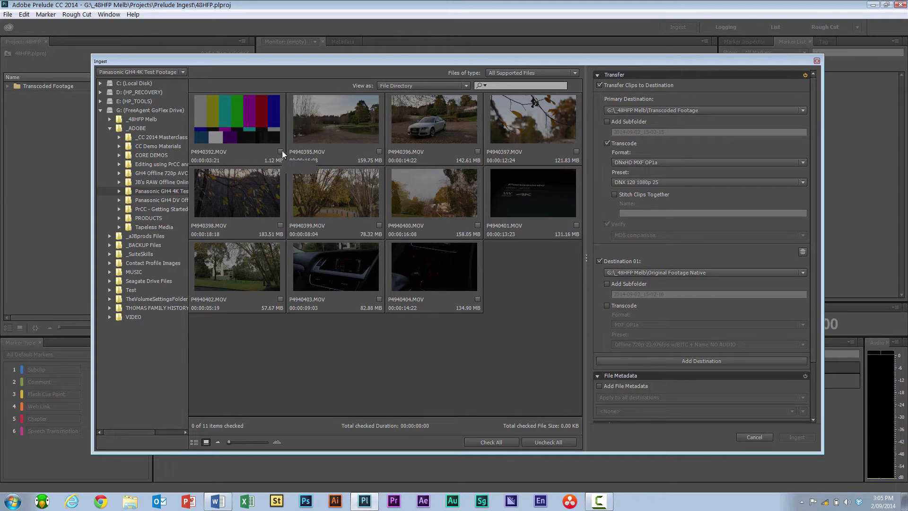
left_click(282, 152)
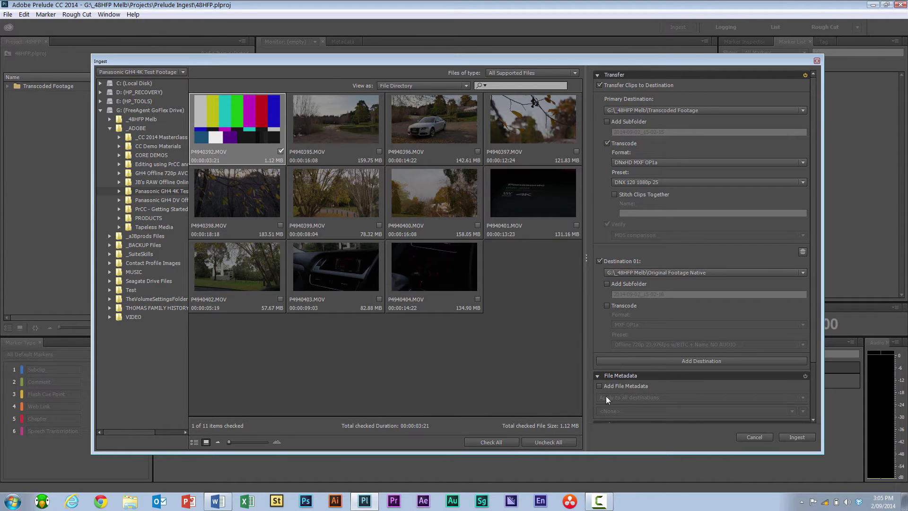
left_click(797, 436)
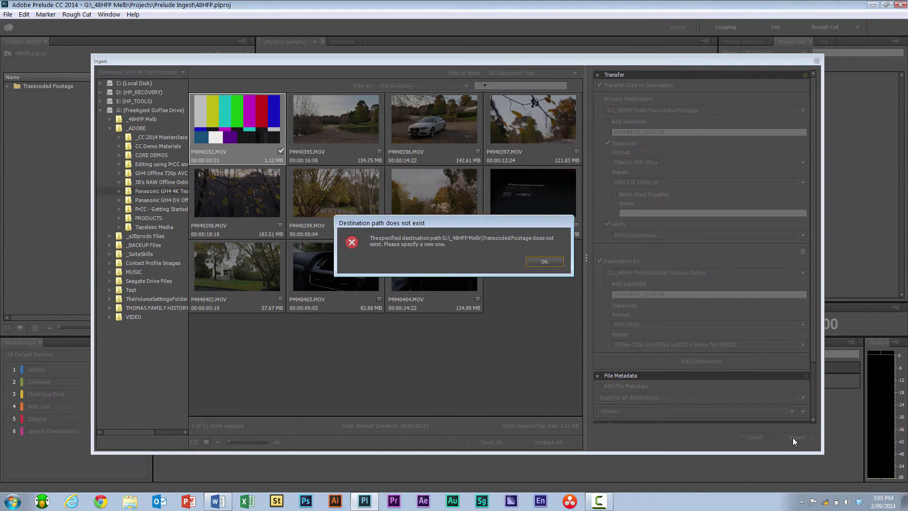
left_click(544, 262)
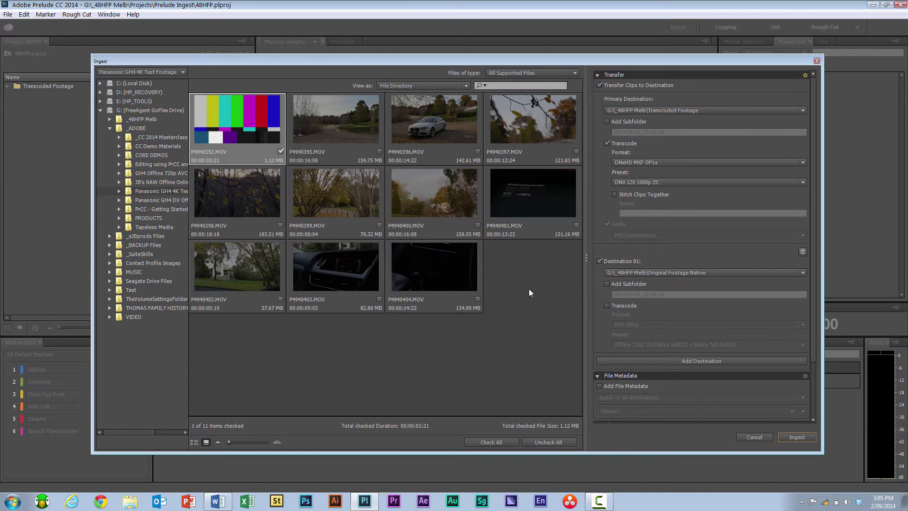
Point the primary destination to Assets\Transcoded Footage and the second to Assets\Original Footage Native
left_click(803, 110)
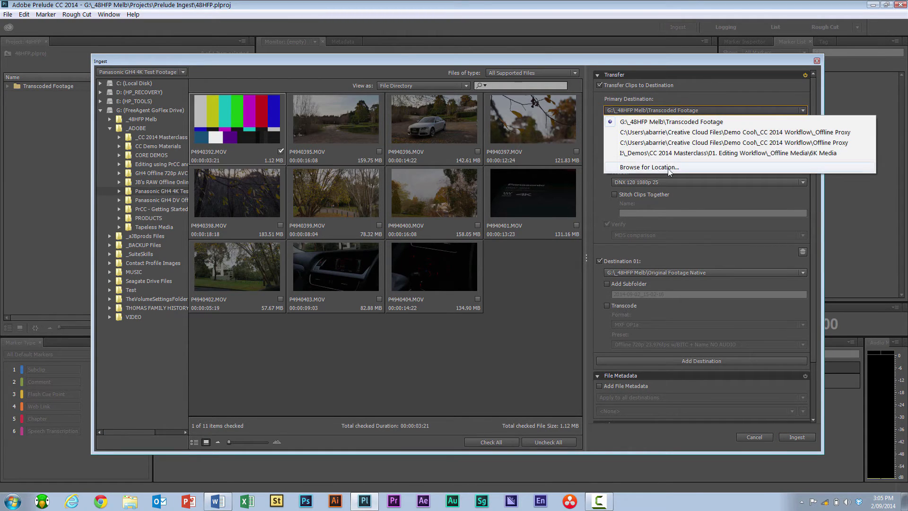
left_click(649, 168)
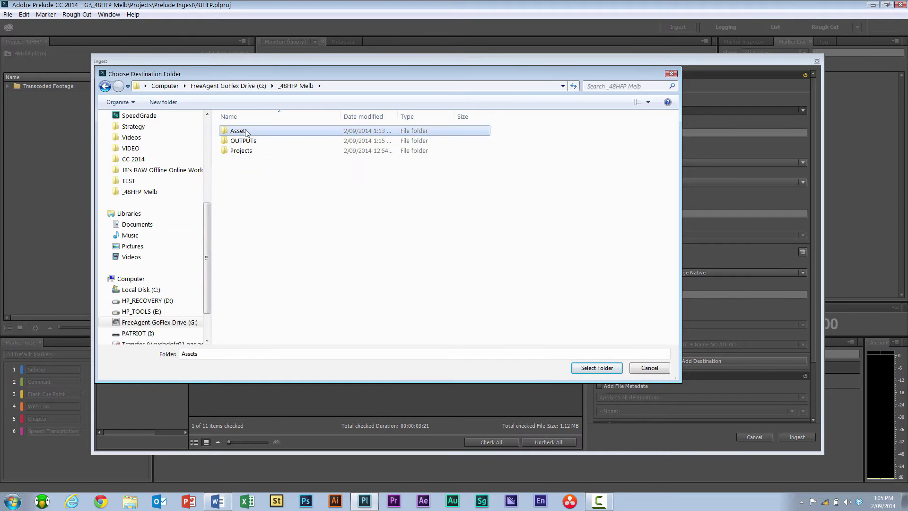
double_click(239, 131)
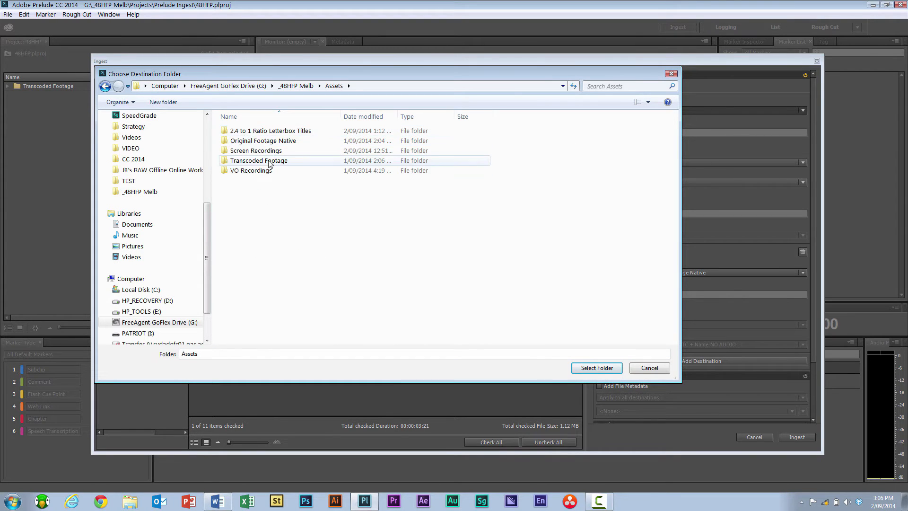
left_click(596, 368)
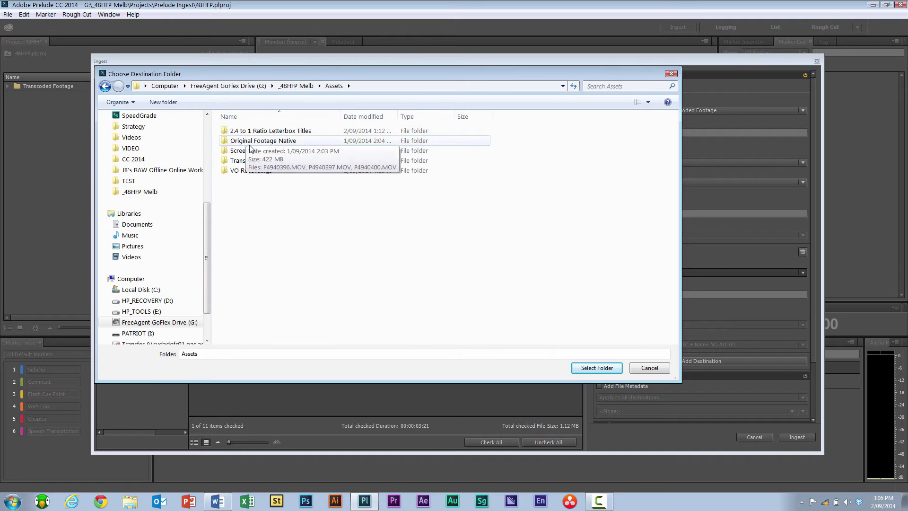
double_click(263, 140)
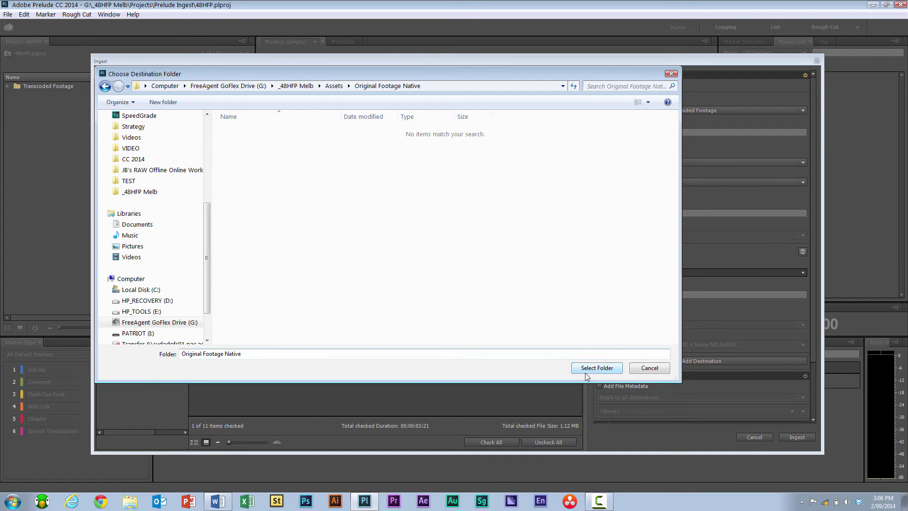
left_click(597, 368)
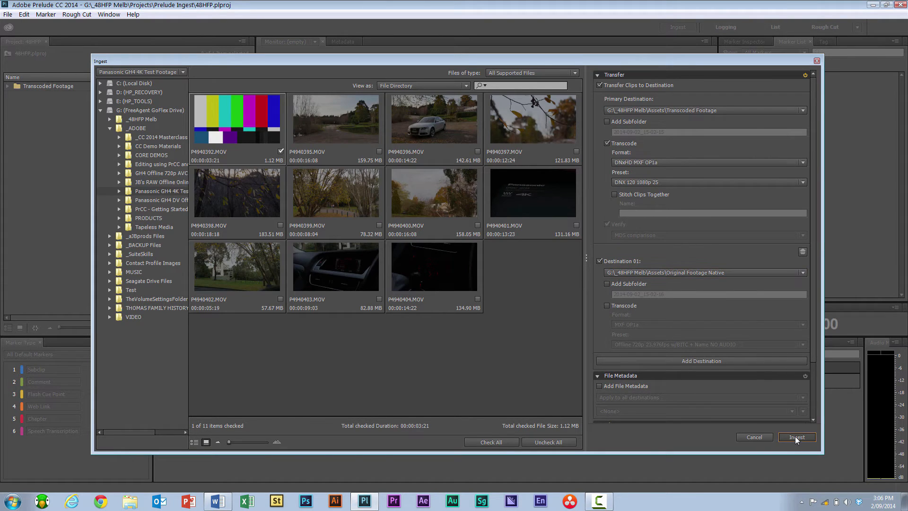
Ingest the colour-bars clip and bring Media Encoder up beside Prelude to check its DNxHD queue
left_click(797, 437)
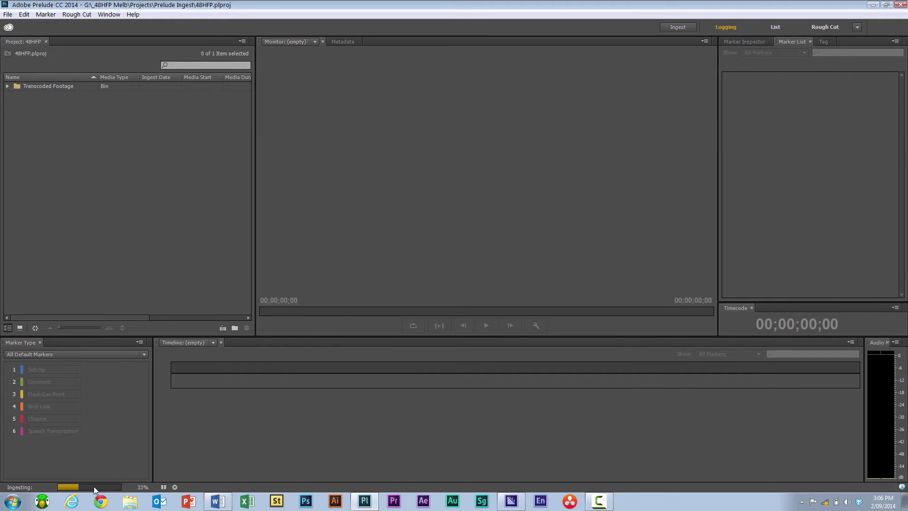
mouse_move(98, 490)
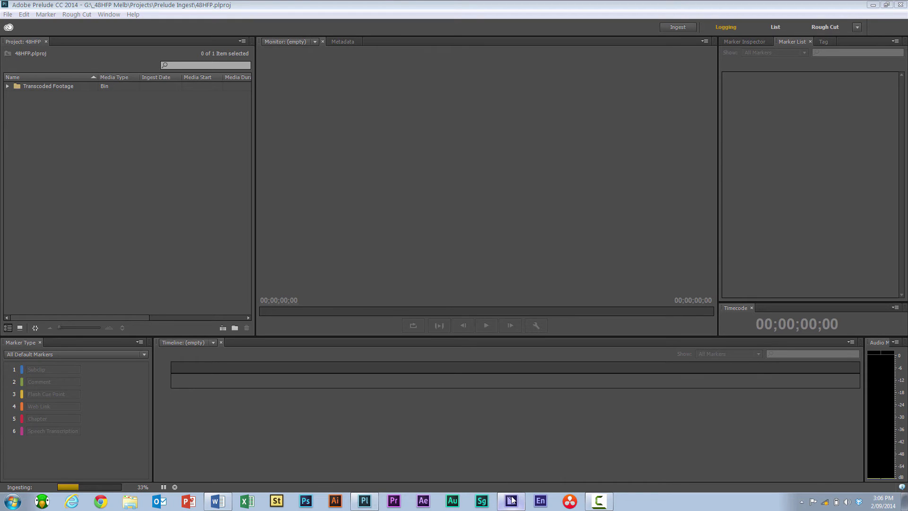
left_click(510, 501)
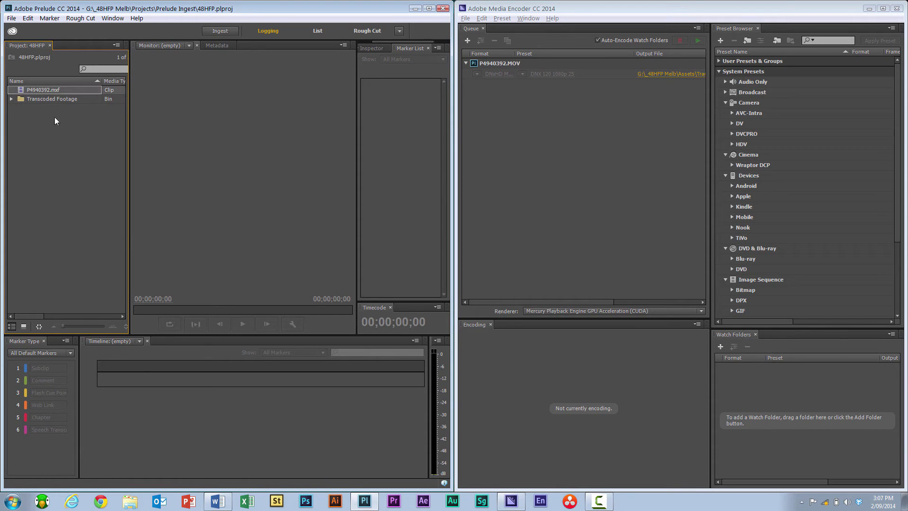
mouse_move(528, 240)
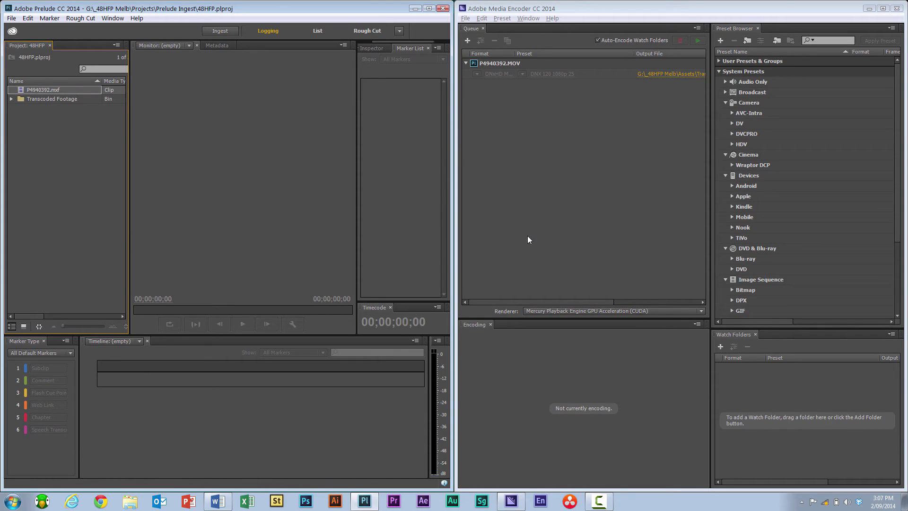
Open P4940392.mxf for logging, add an 'add comments' marker ending at 01:00:18:22, then deselect it
left_click(50, 90)
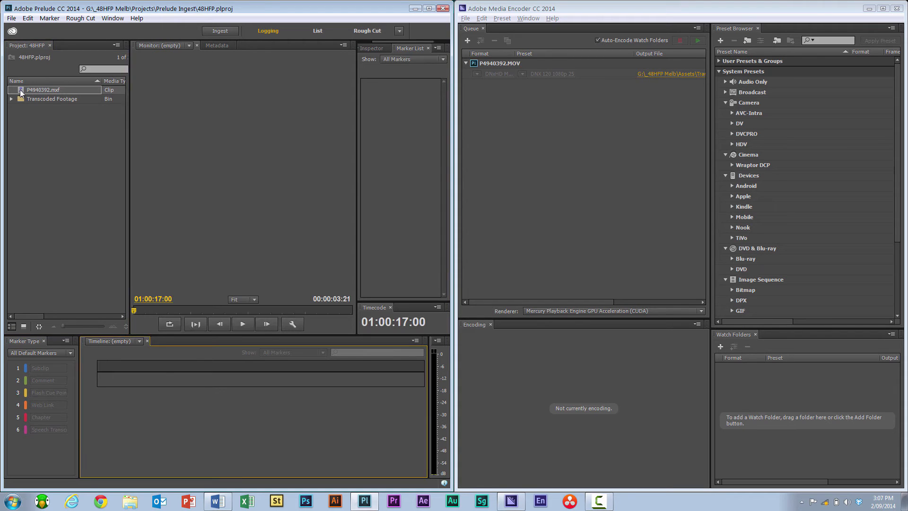
double_click(41, 89)
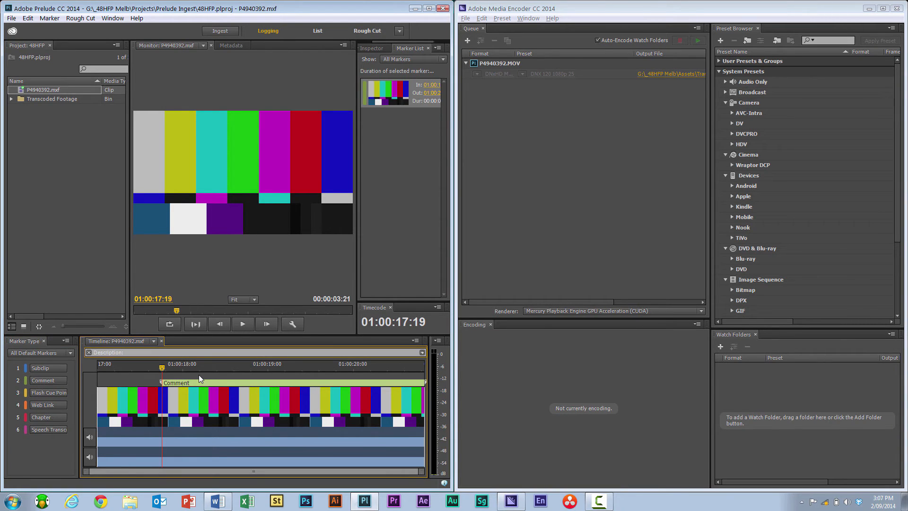
type("add comments")
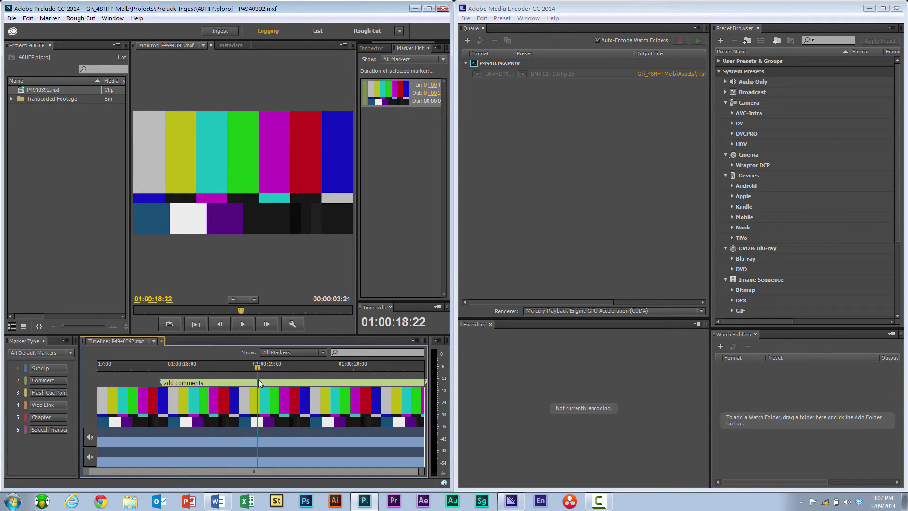
mouse_move(407, 228)
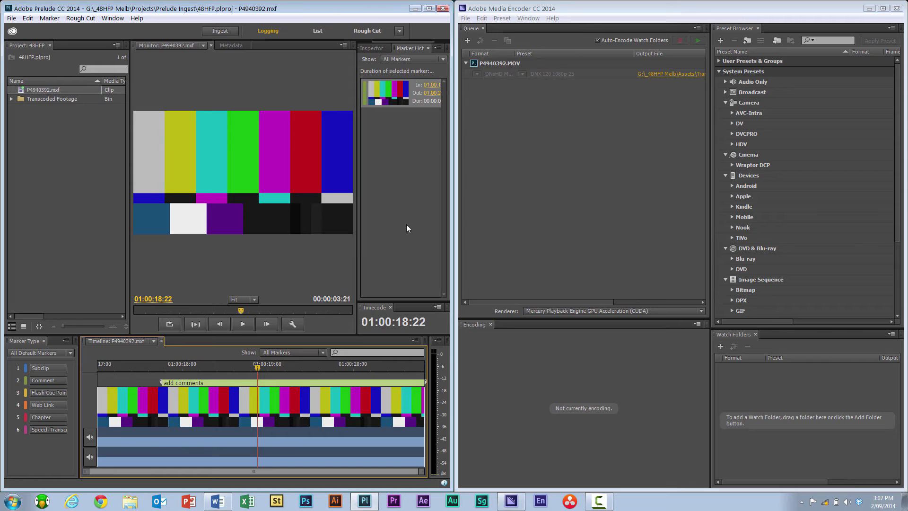
left_click(371, 49)
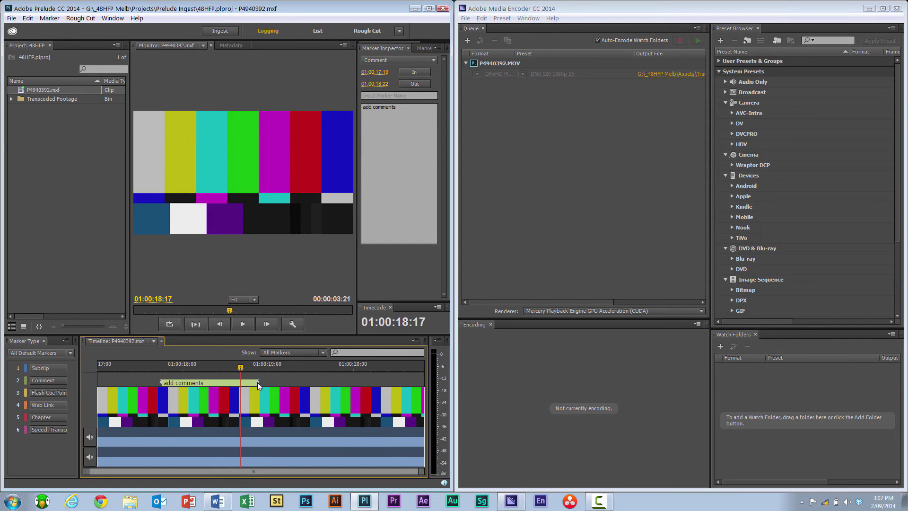
left_click(58, 173)
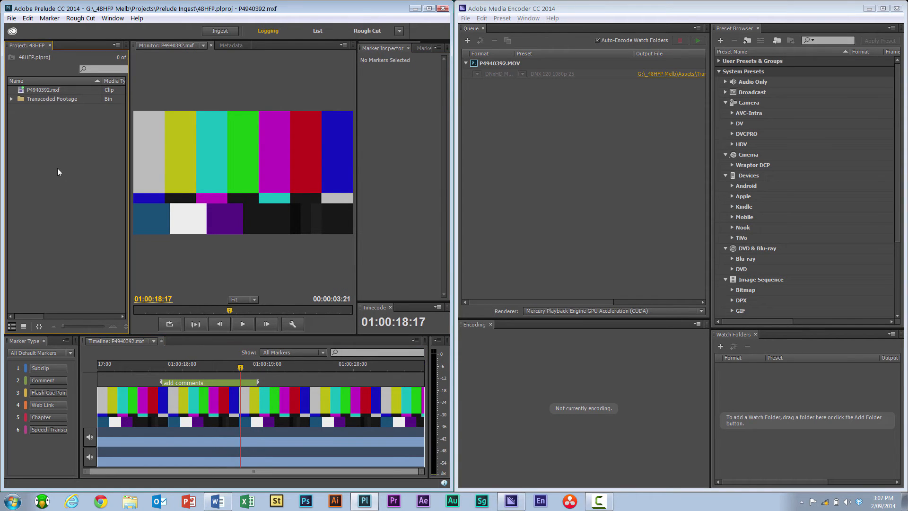
left_click(220, 30)
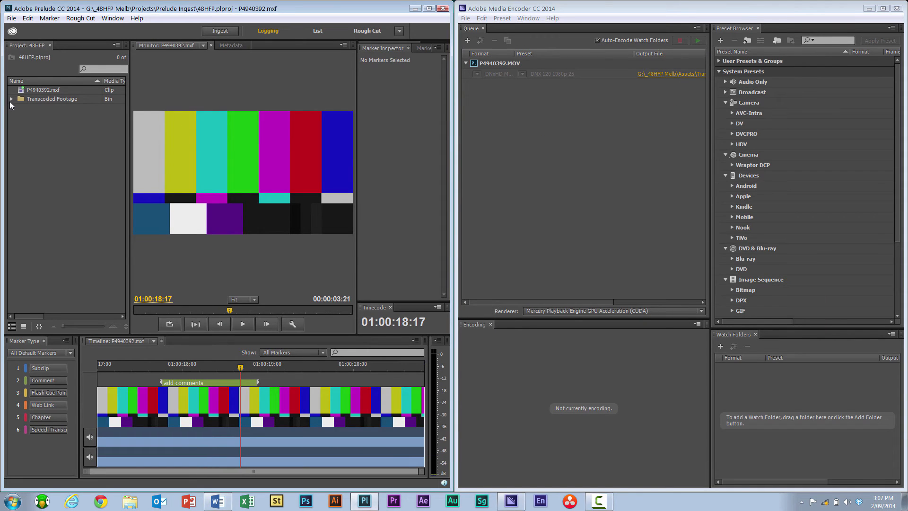
Expand the Transcoded Footage bin, open P4940400 with its markers, and send the selected clips to Premiere Pro
left_click(10, 98)
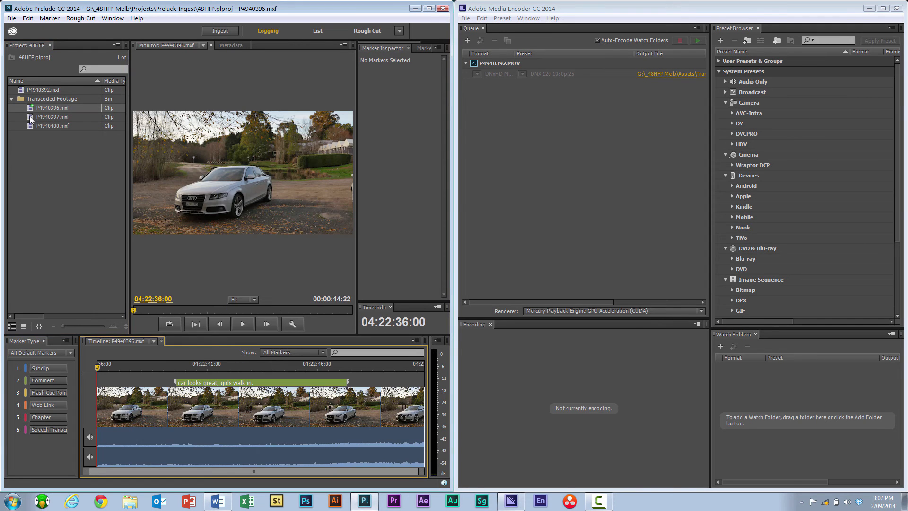
left_click(52, 116)
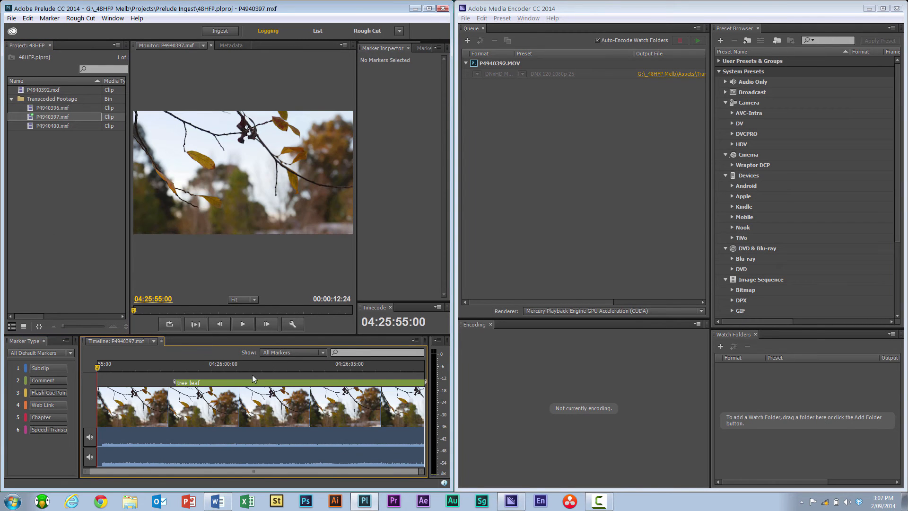
left_click(52, 126)
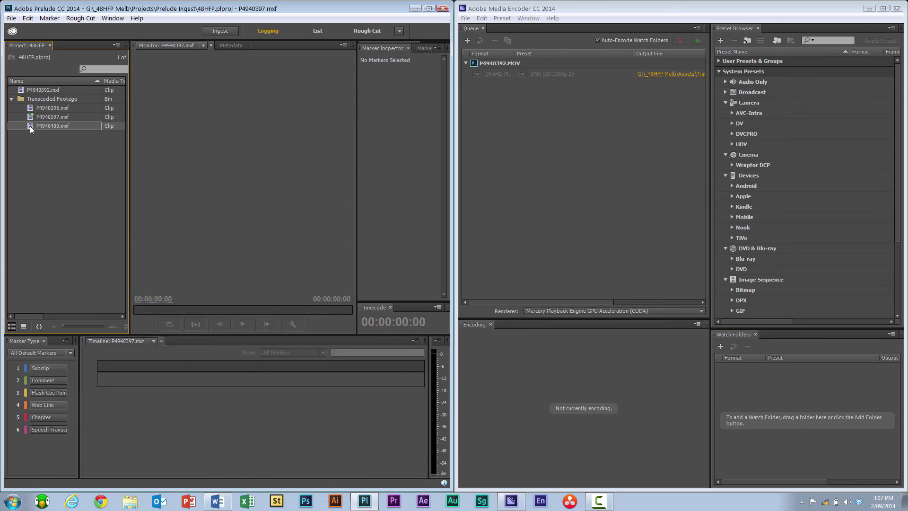
double_click(53, 126)
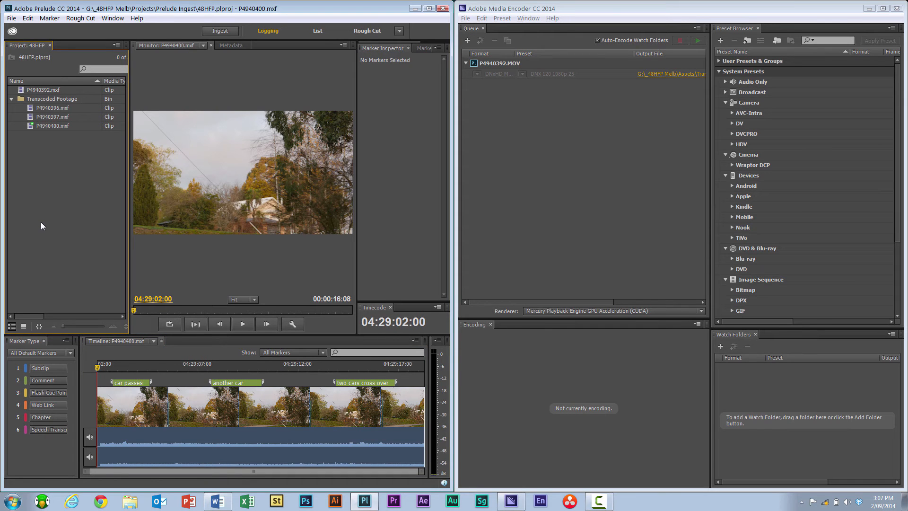
mouse_move(286, 338)
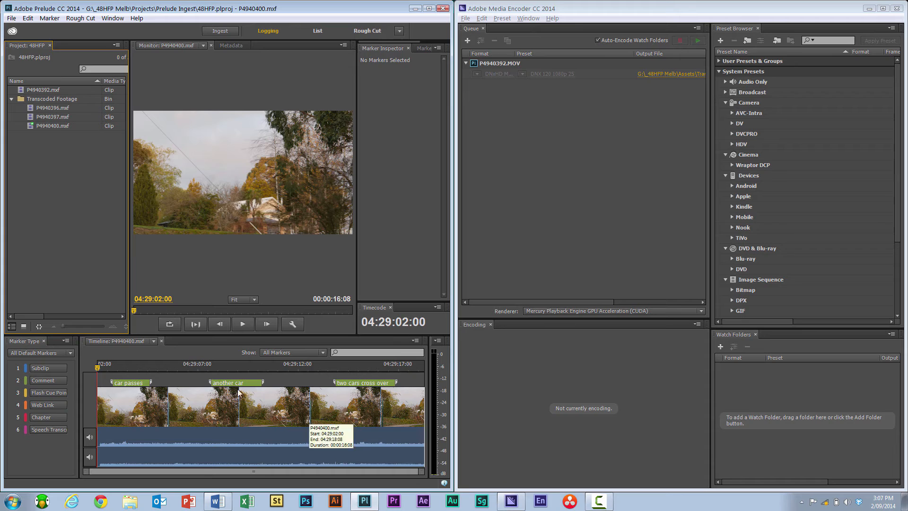
mouse_move(234, 390)
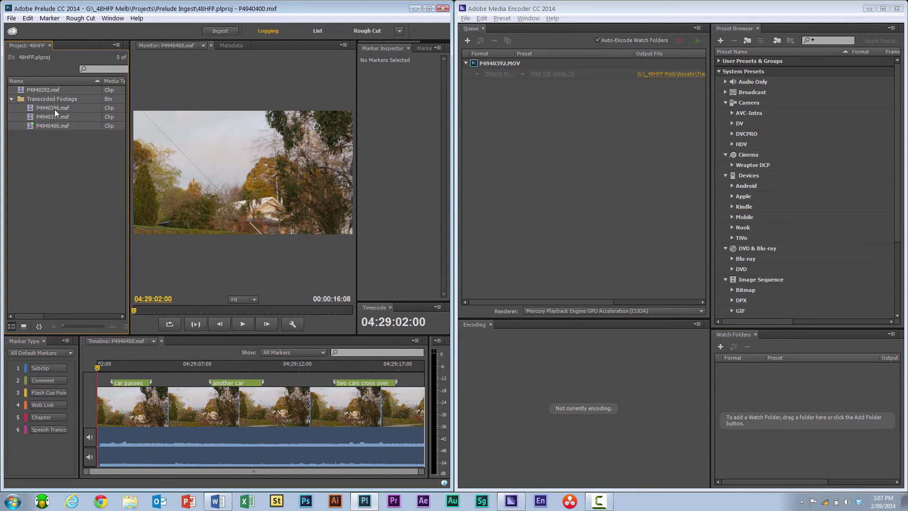
right_click(52, 108)
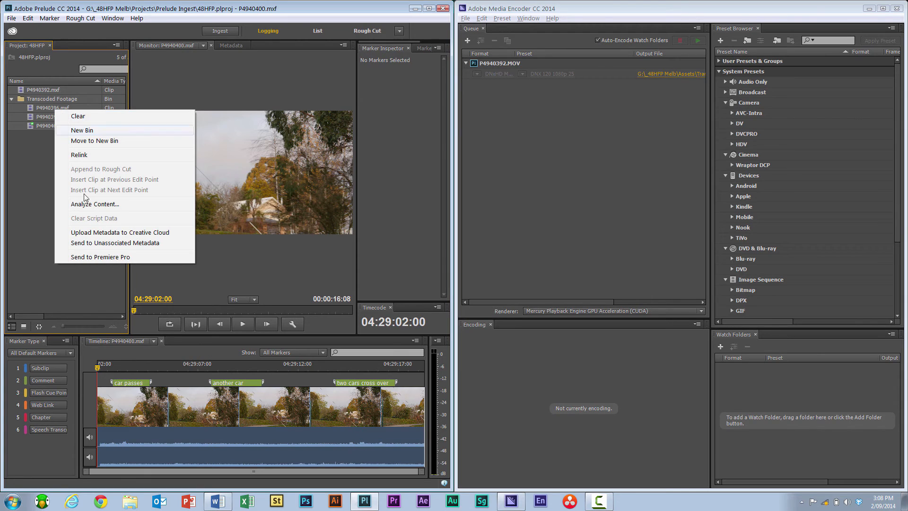
mouse_move(107, 261)
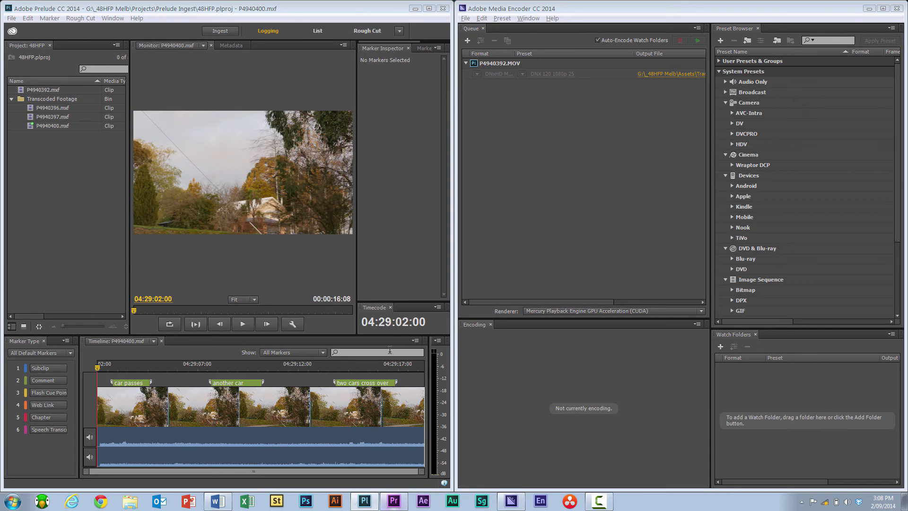
Switch to Premiere Pro and open the recent 48HFP project from the Welcome screen
left_click(393, 501)
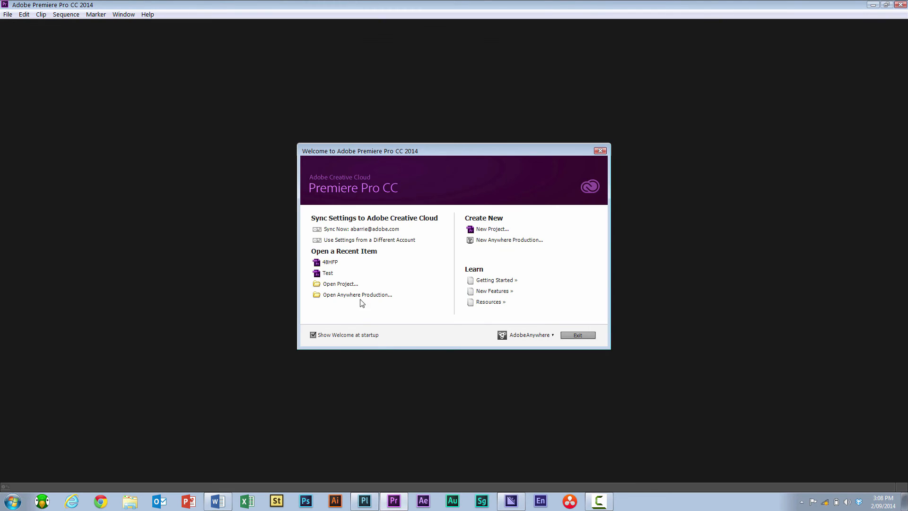
mouse_move(330, 262)
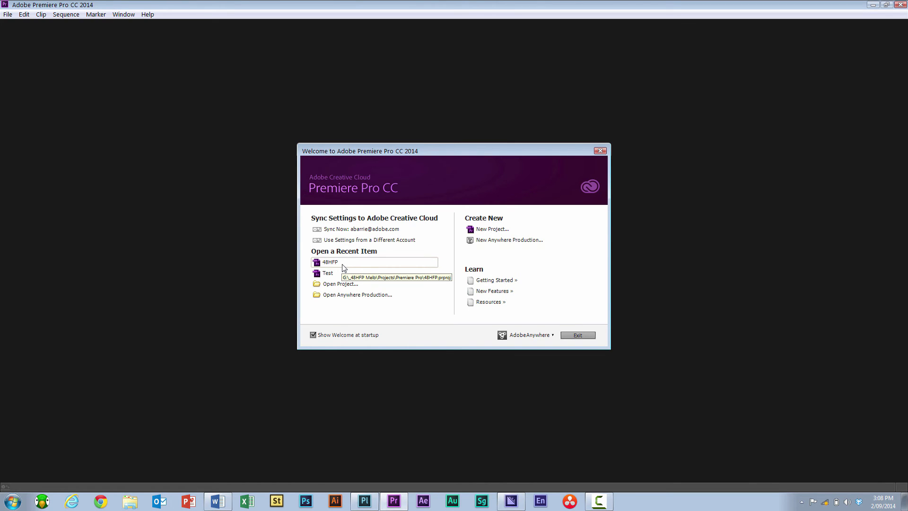
double_click(330, 262)
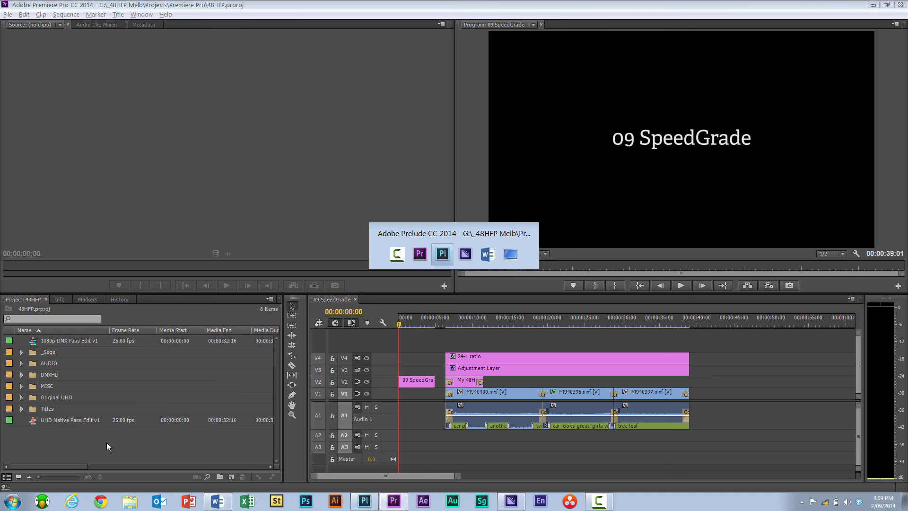
Expand the Transcoded Footage bin and load P4940392.mxf into the Source Monitor
left_click(443, 253)
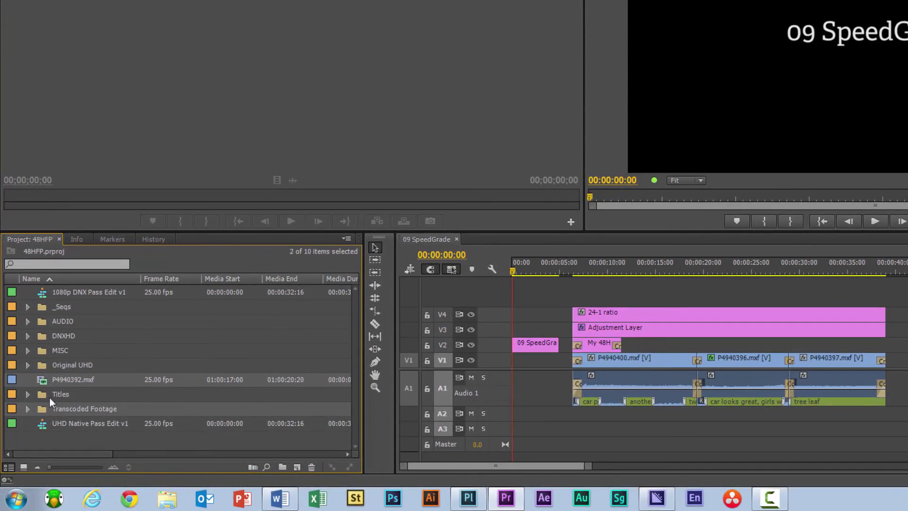
mouse_move(42, 379)
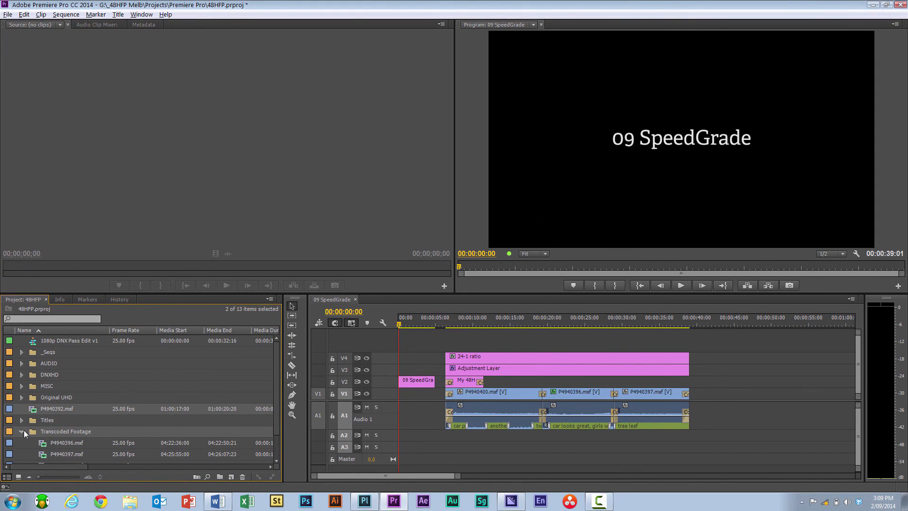
double_click(57, 408)
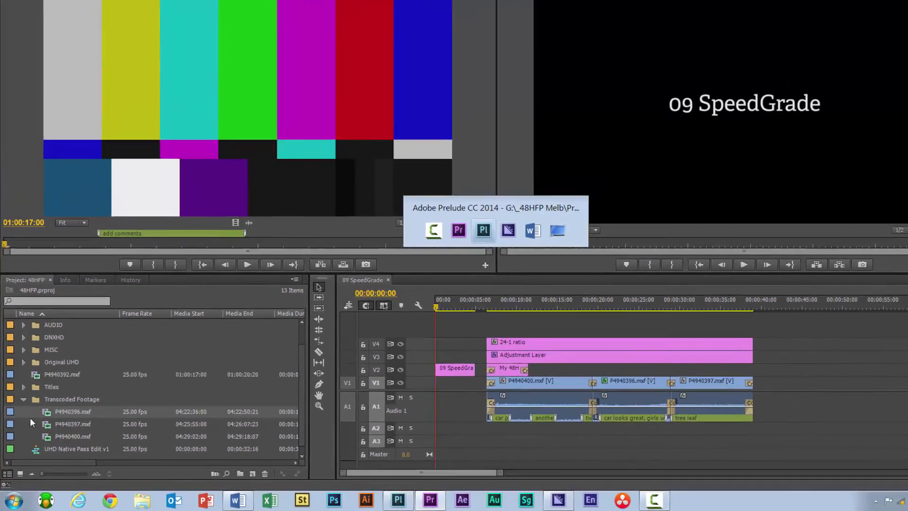
left_click(483, 230)
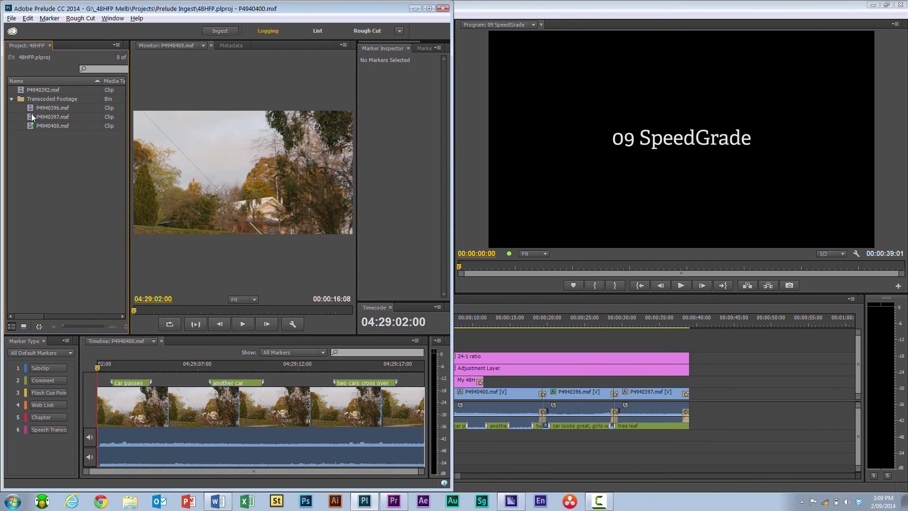
left_click(52, 116)
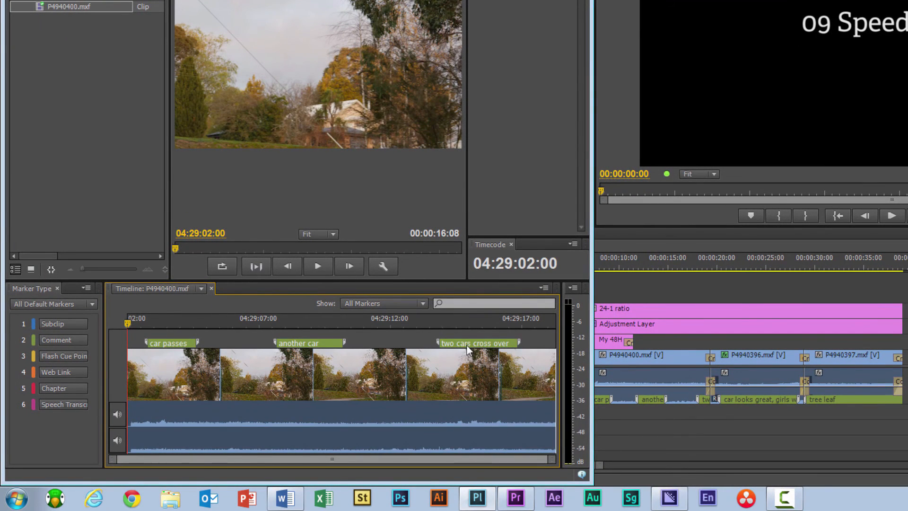
left_click(449, 327)
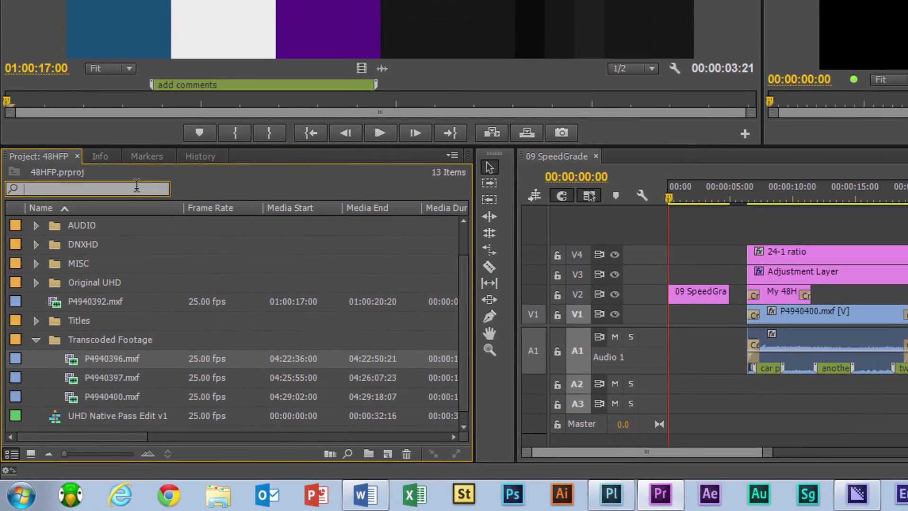
Search the project for 'two' and scrub through P4940400's two cars cross over marker
type("two")
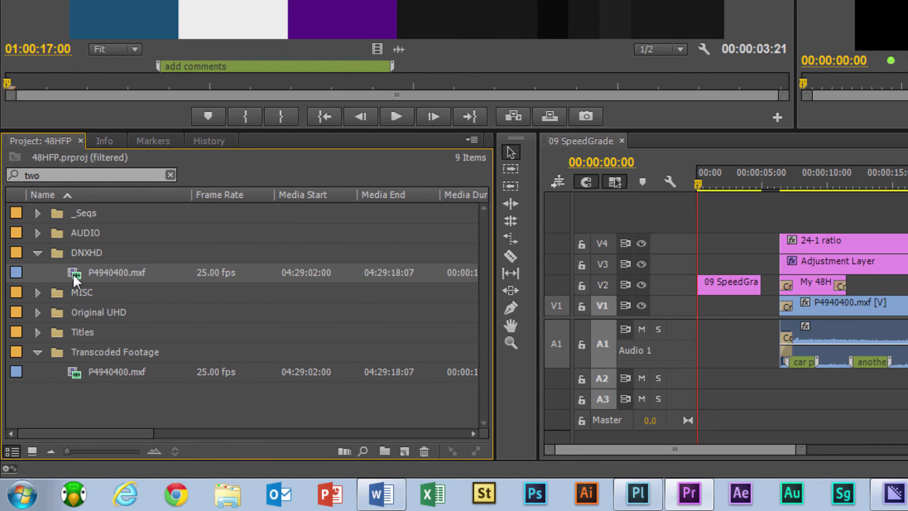
mouse_move(75, 272)
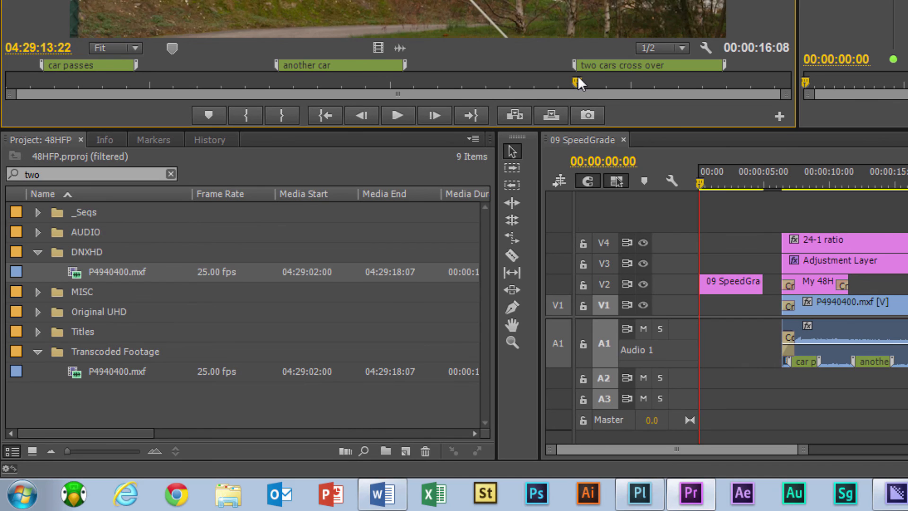
left_click_drag(579, 81, 724, 81)
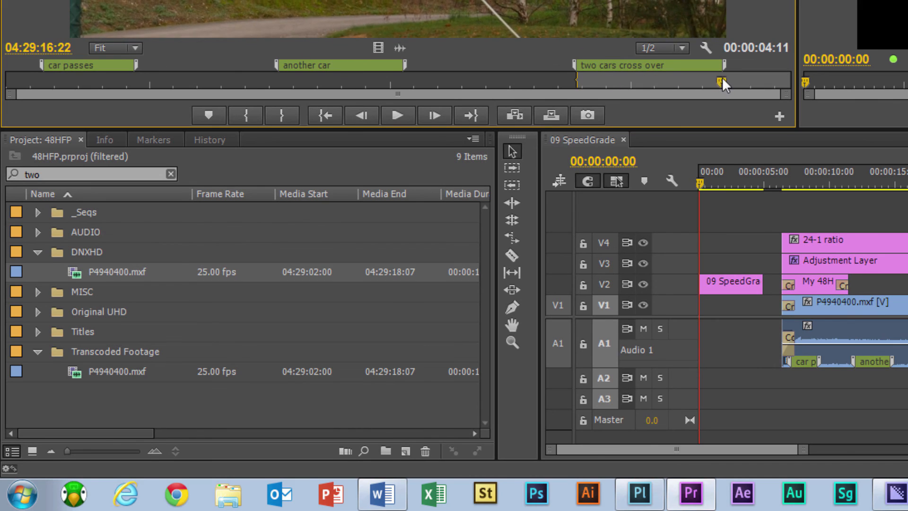